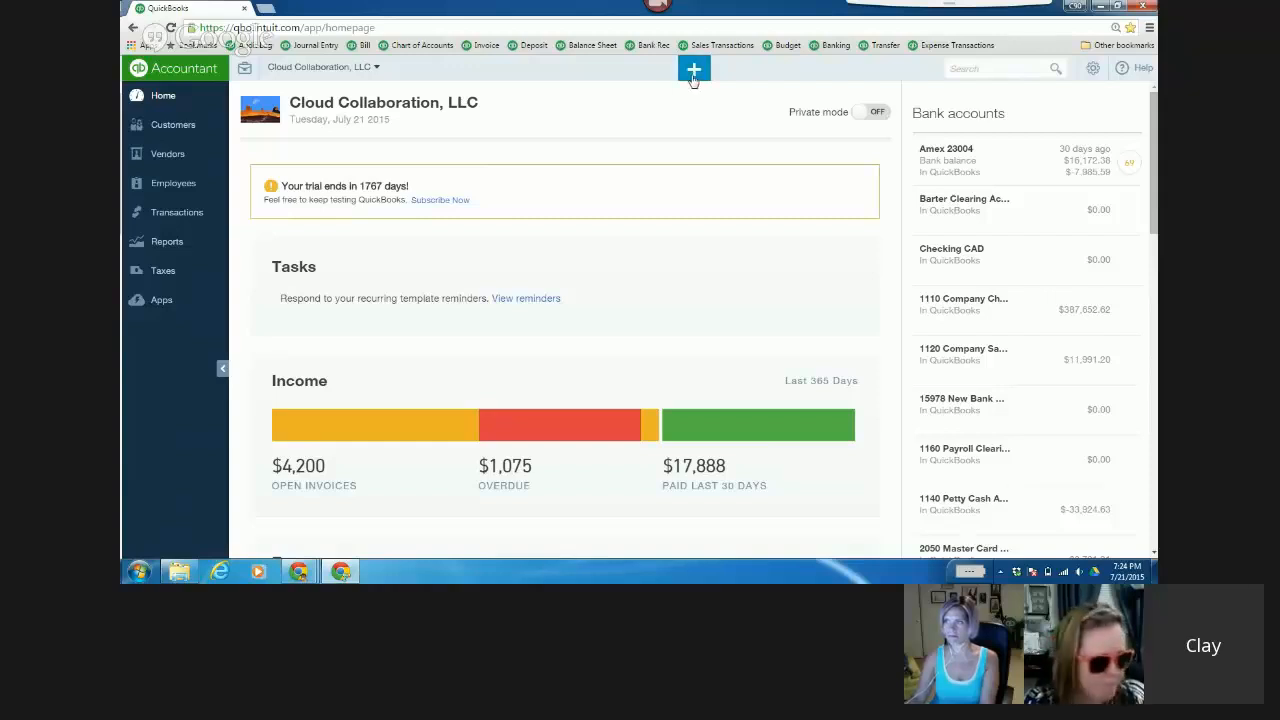
- Start a new delayed charge and view the recent delayed charges
{"action": "left_click", "coordinate": [694, 68]}
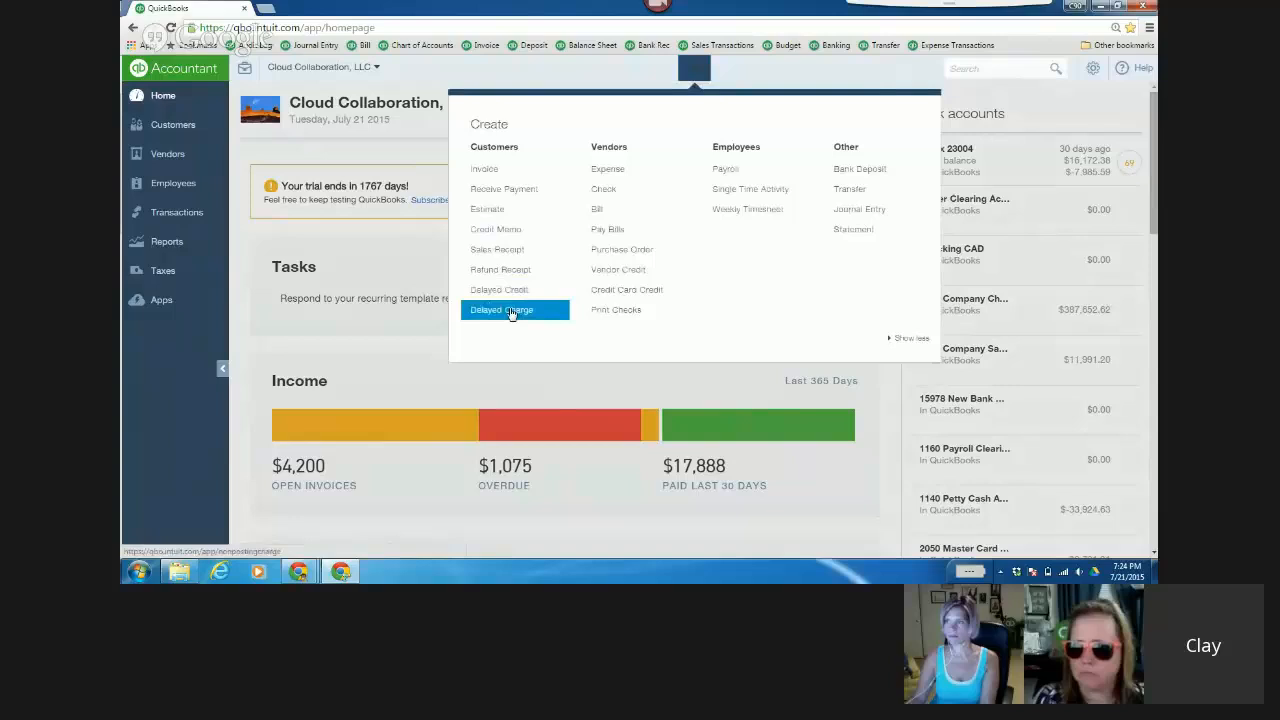
{"action": "left_click", "coordinate": [501, 309]}
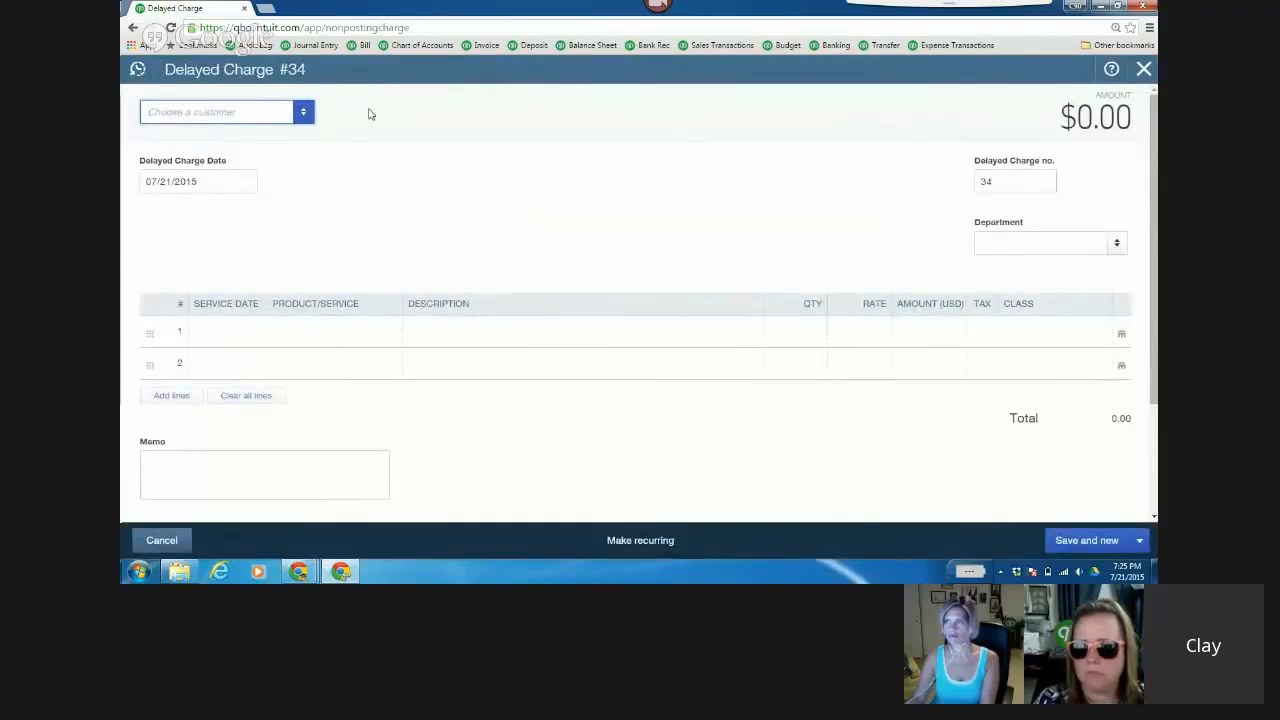
{"action": "left_click", "coordinate": [220, 111]}
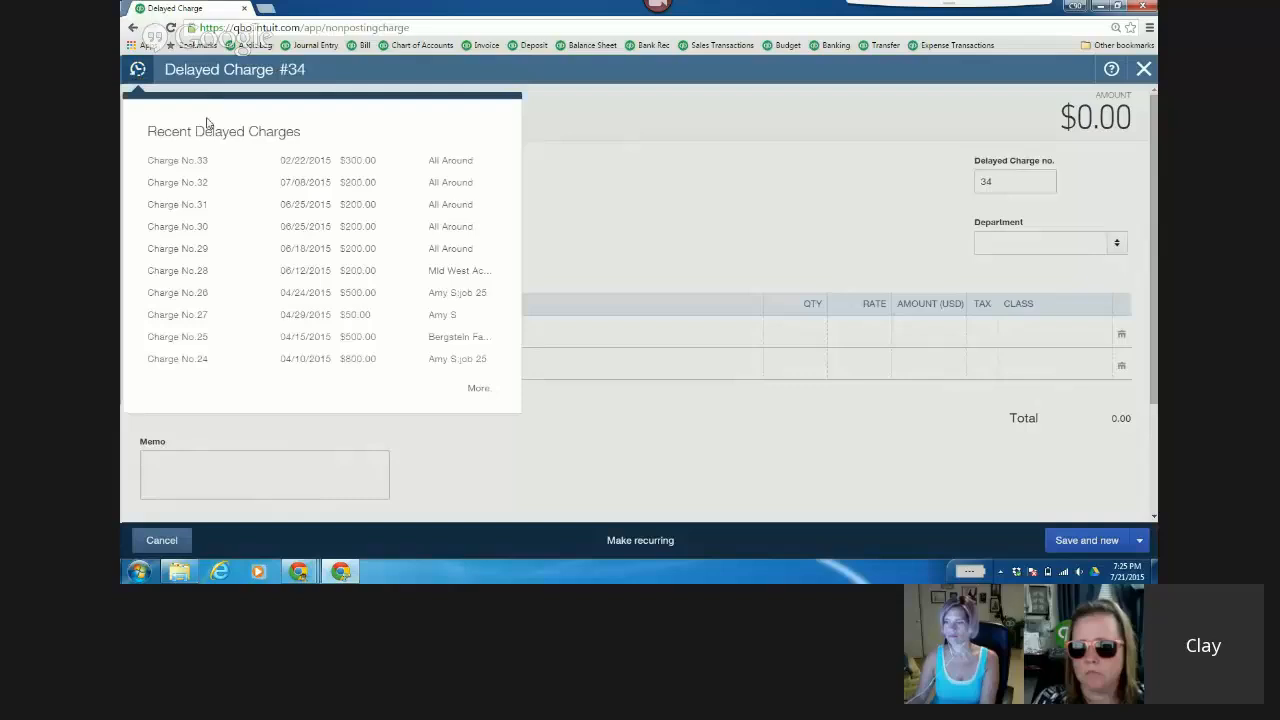
{"action": "left_click", "coordinate": [177, 160]}
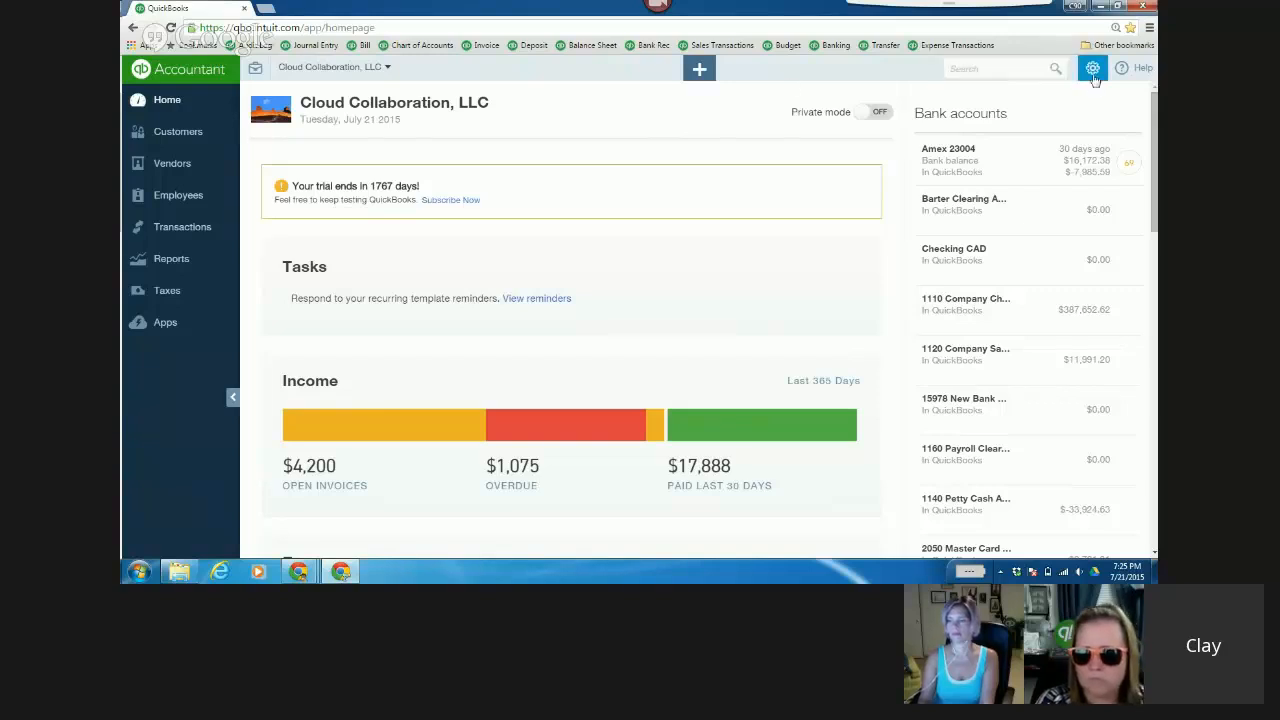
- From the gear menu, open Custom Form Styles and start a new style
{"action": "left_click", "coordinate": [1092, 67]}
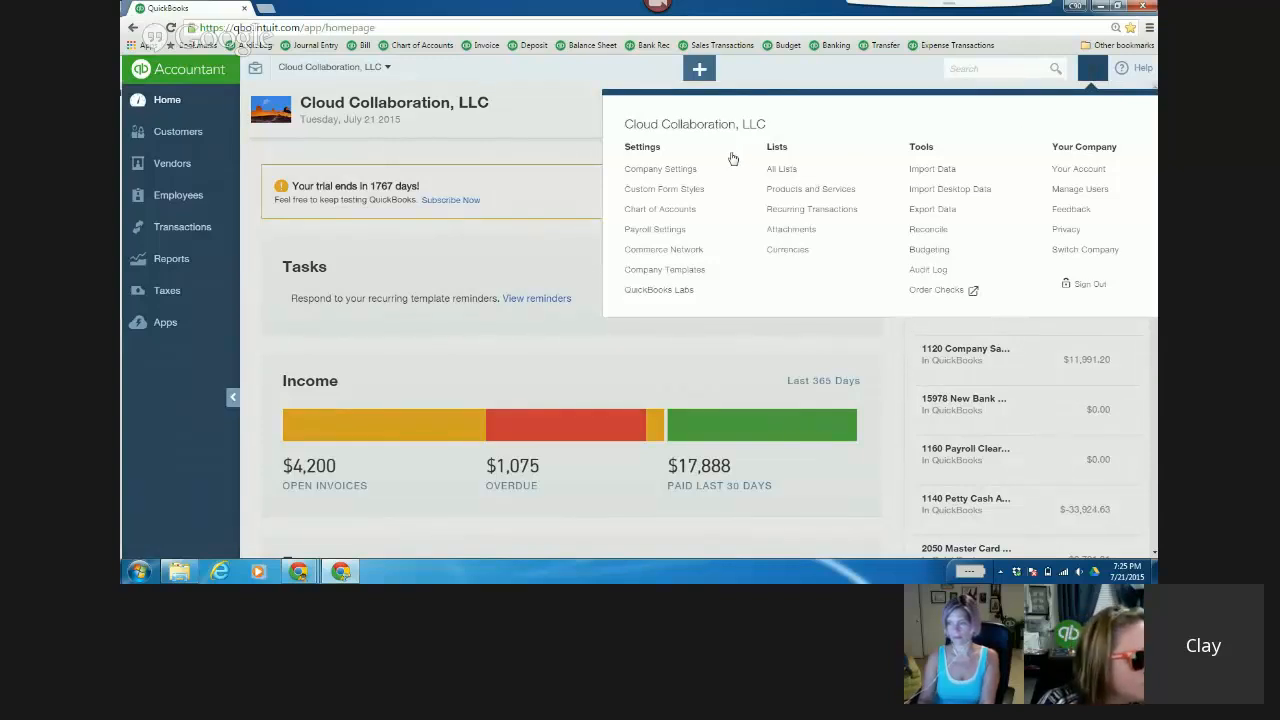
{"action": "mouse_move", "coordinate": [663, 189]}
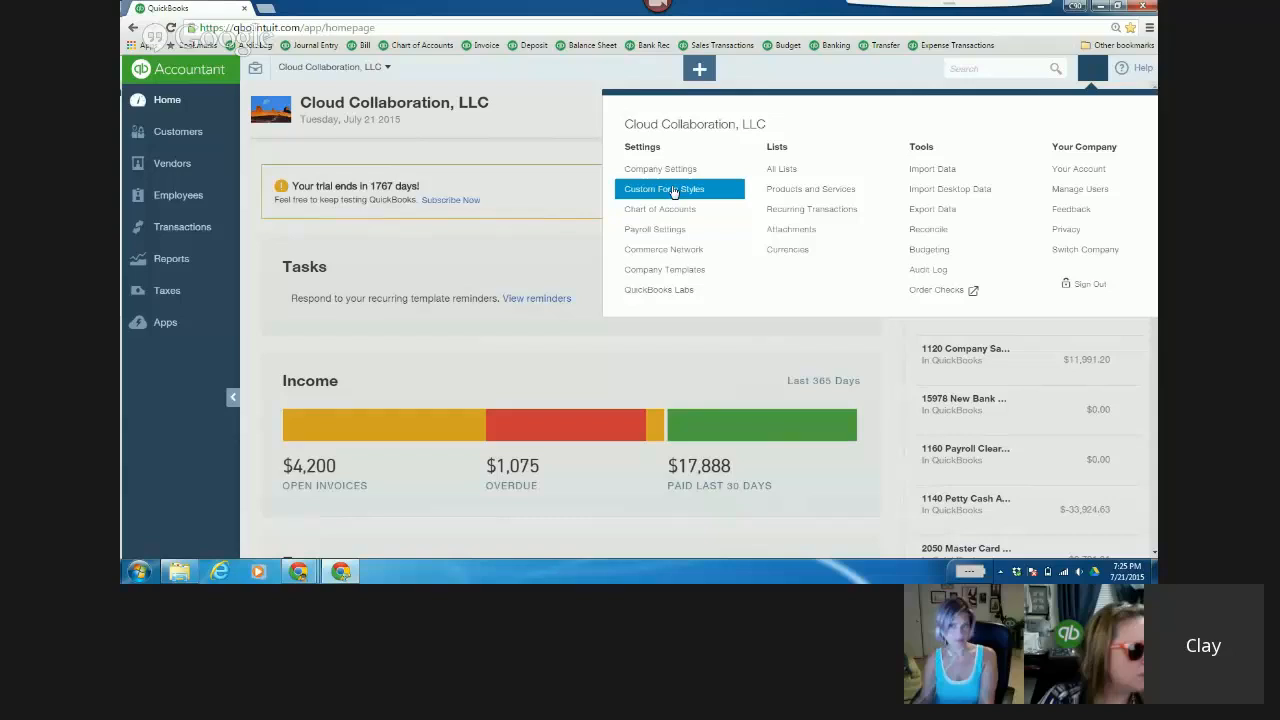
{"action": "left_click", "coordinate": [664, 189]}
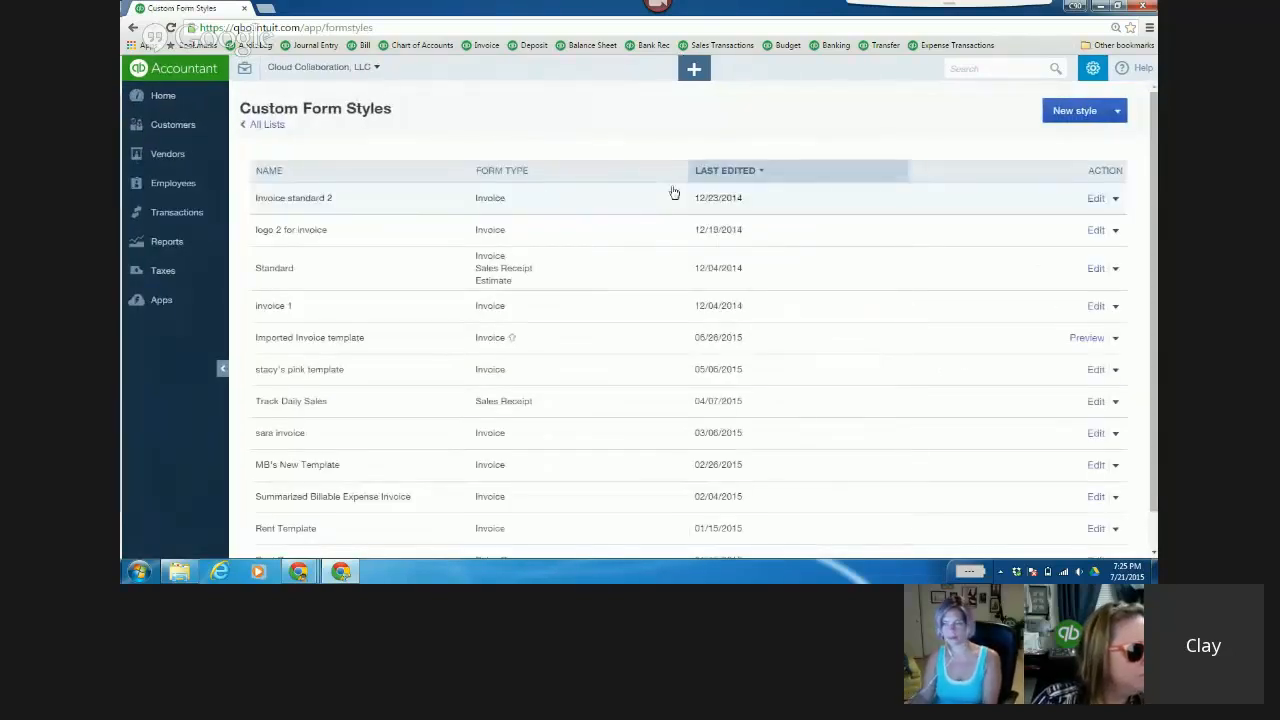
{"action": "left_click", "coordinate": [1074, 110]}
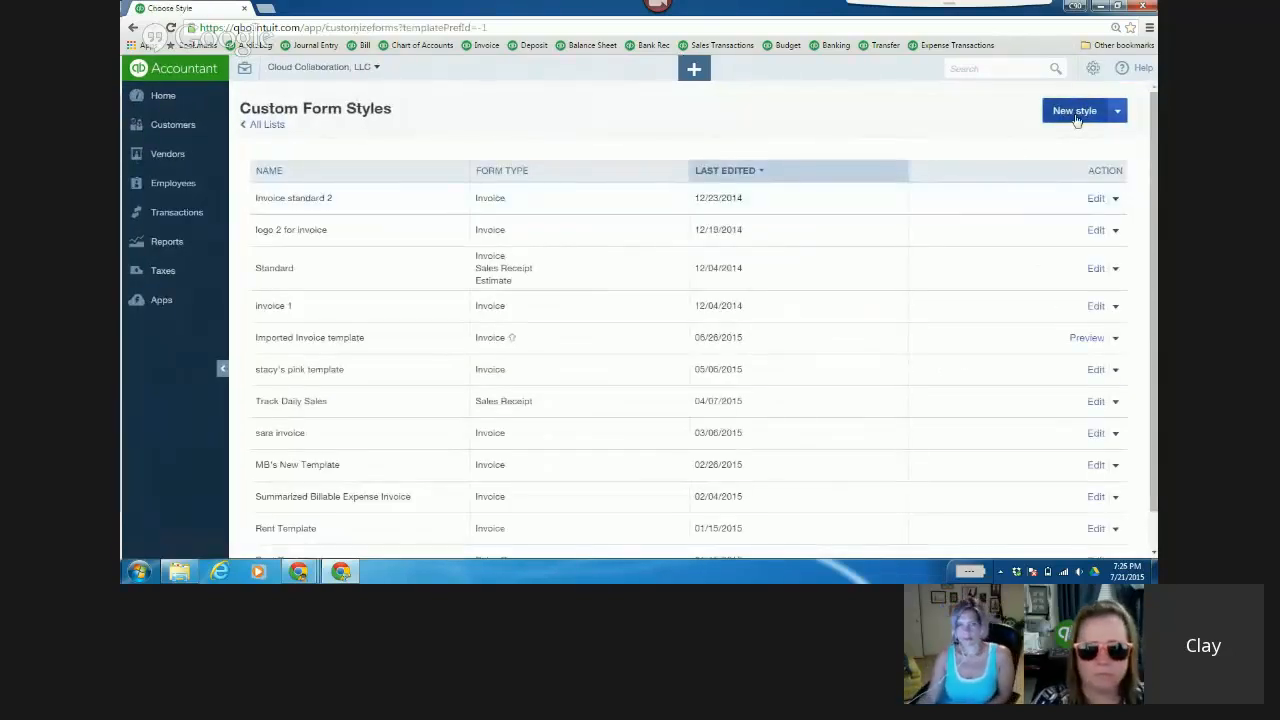
- Change the new style's form type from Invoice to Estimate and bring up its Header options
{"action": "left_click", "coordinate": [1075, 110]}
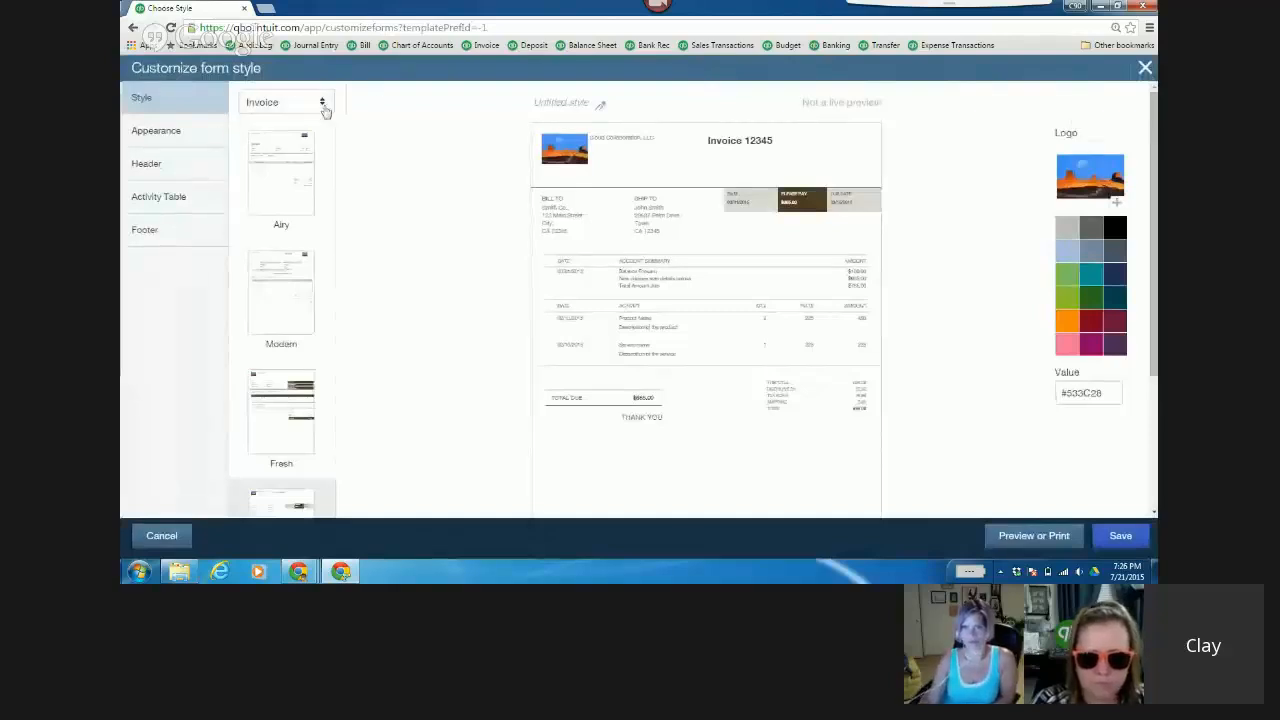
{"action": "left_click", "coordinate": [285, 101]}
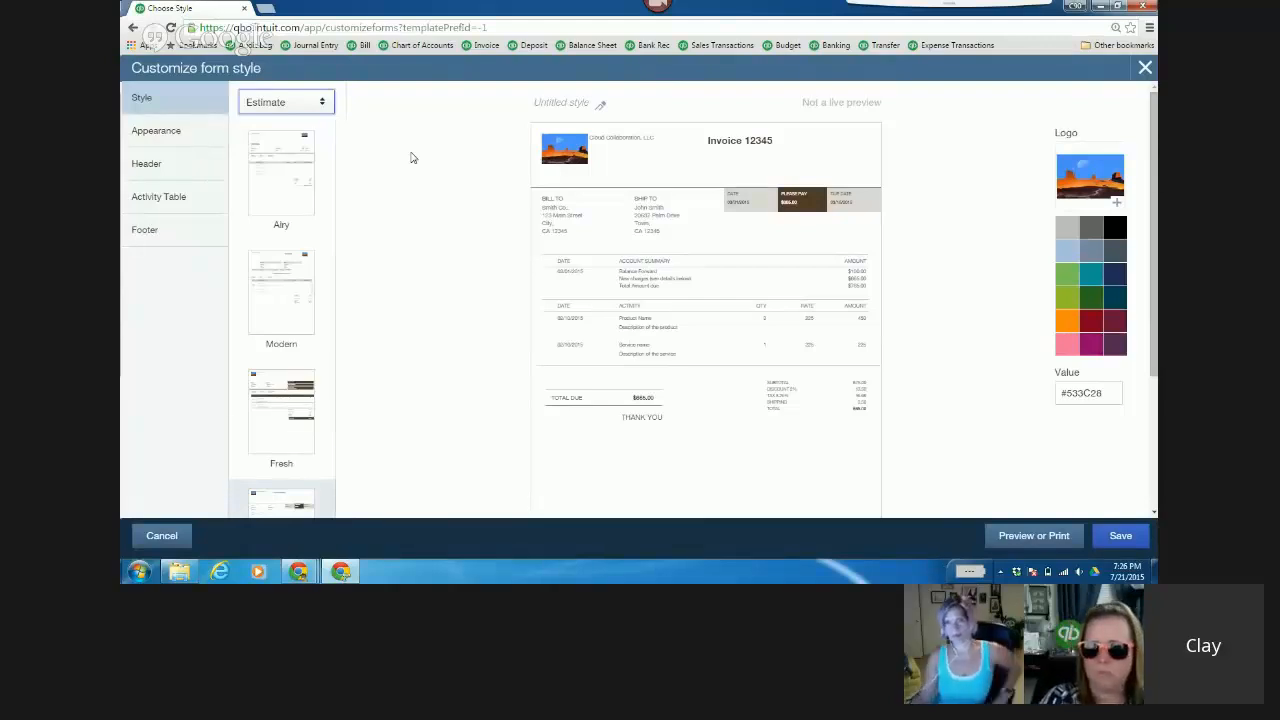
{"action": "left_click", "coordinate": [156, 130]}
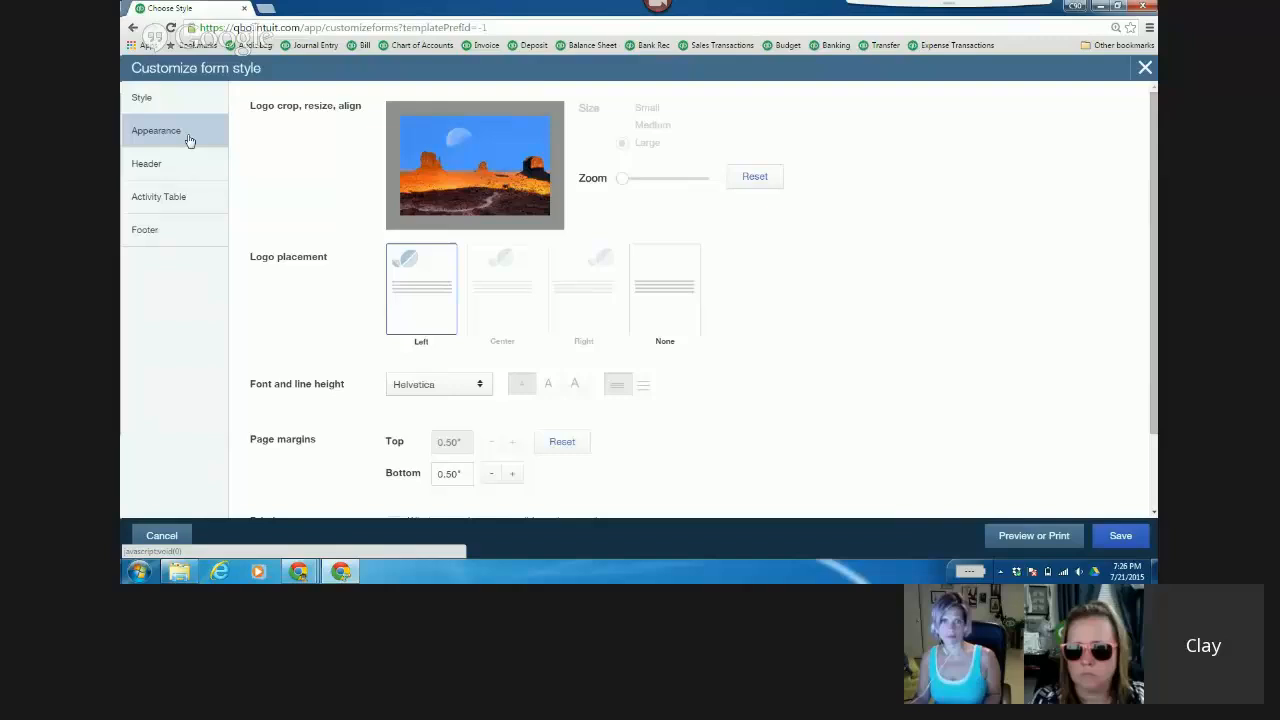
{"action": "mouse_move", "coordinate": [222, 292]}
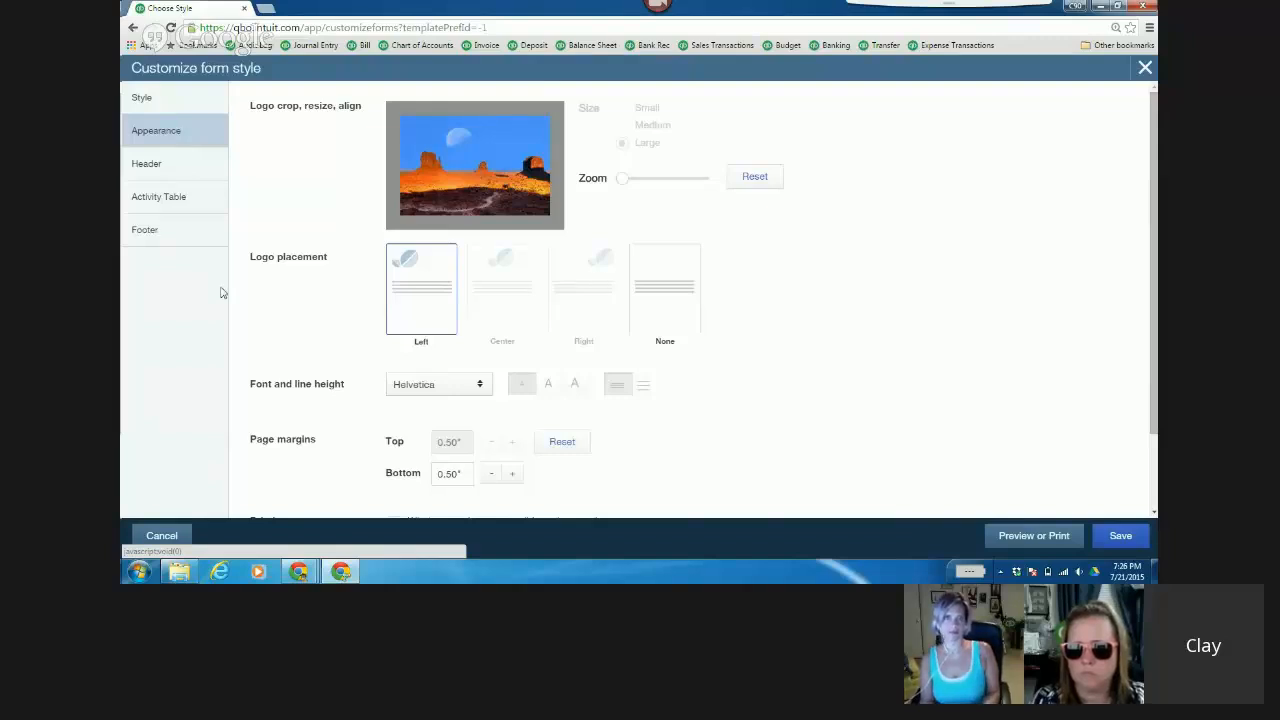
{"action": "left_click", "coordinate": [147, 163]}
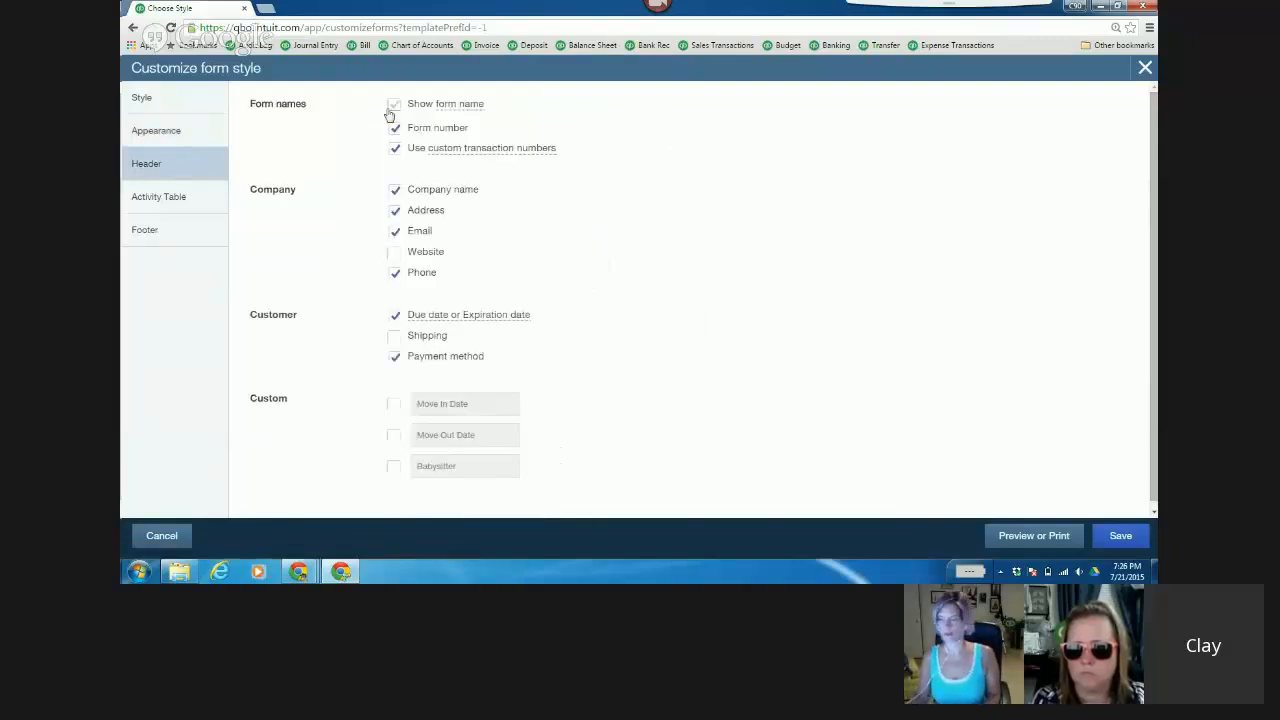
- Turn on Show form name and change the estimate form name to 'Work Order'
{"action": "left_click", "coordinate": [394, 104]}
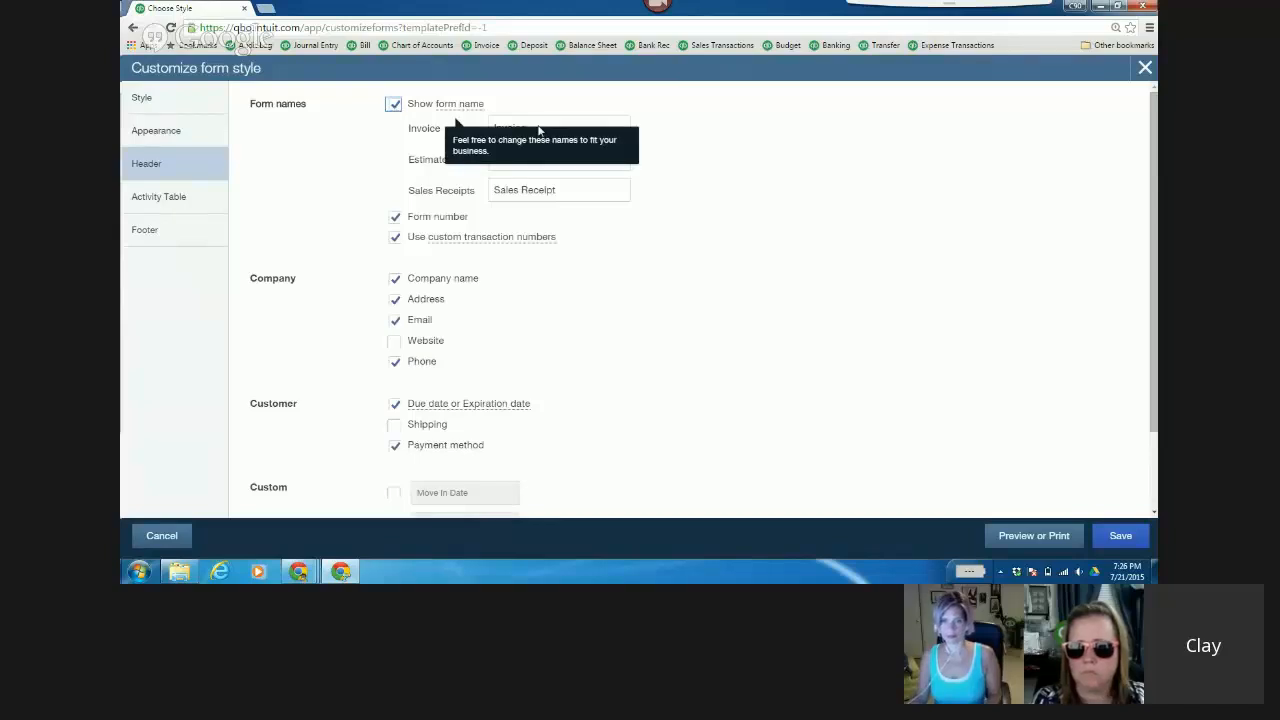
{"action": "left_click", "coordinate": [558, 158]}
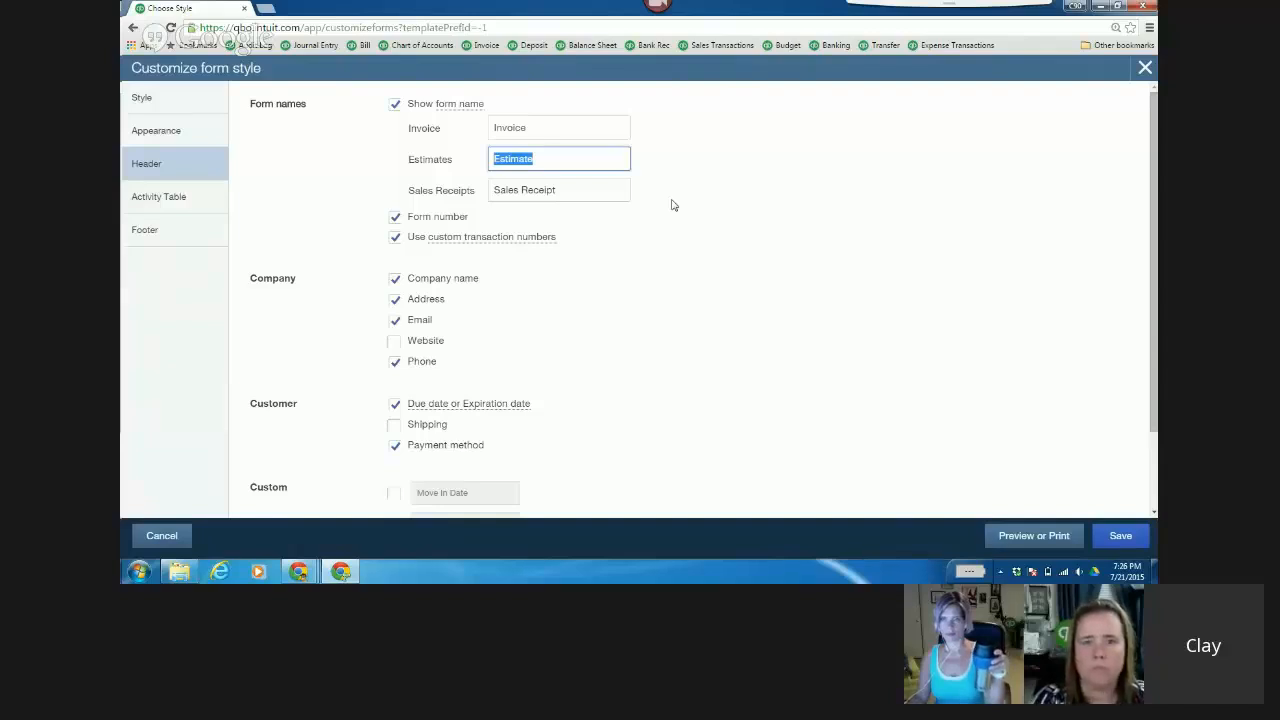
{"action": "type", "text": "Work Order"}
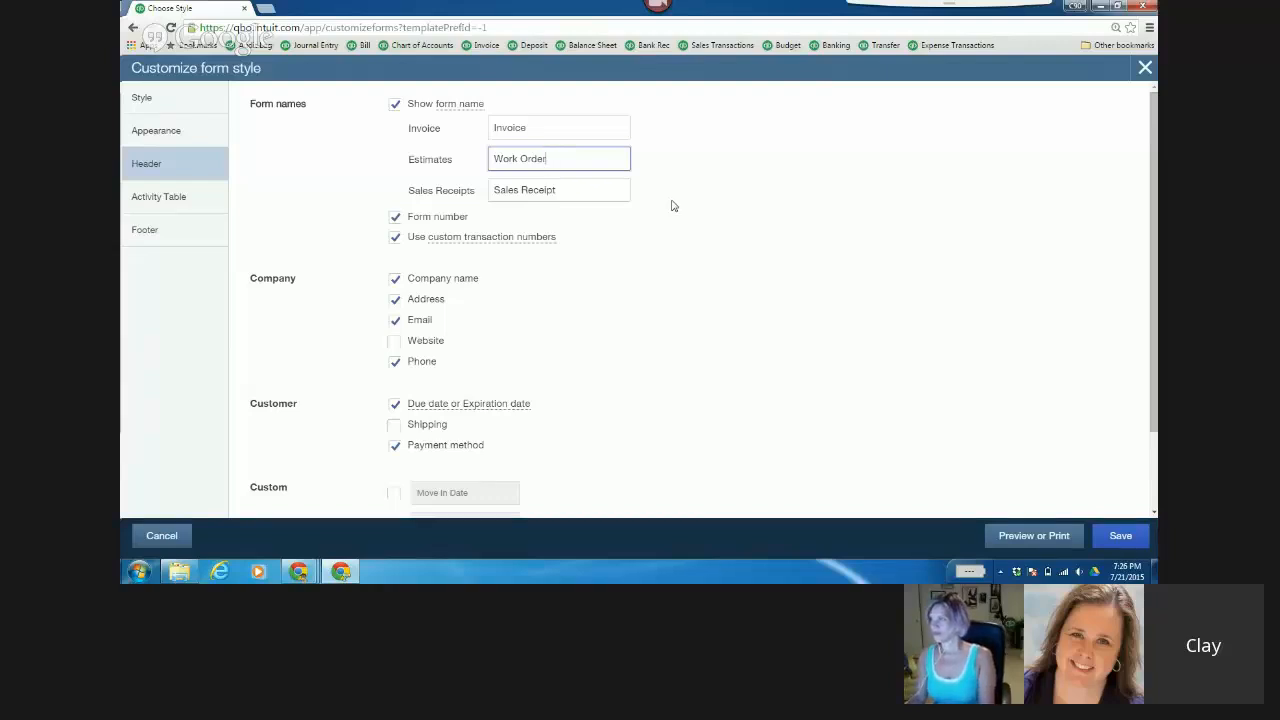
{"action": "mouse_move", "coordinate": [855, 238]}
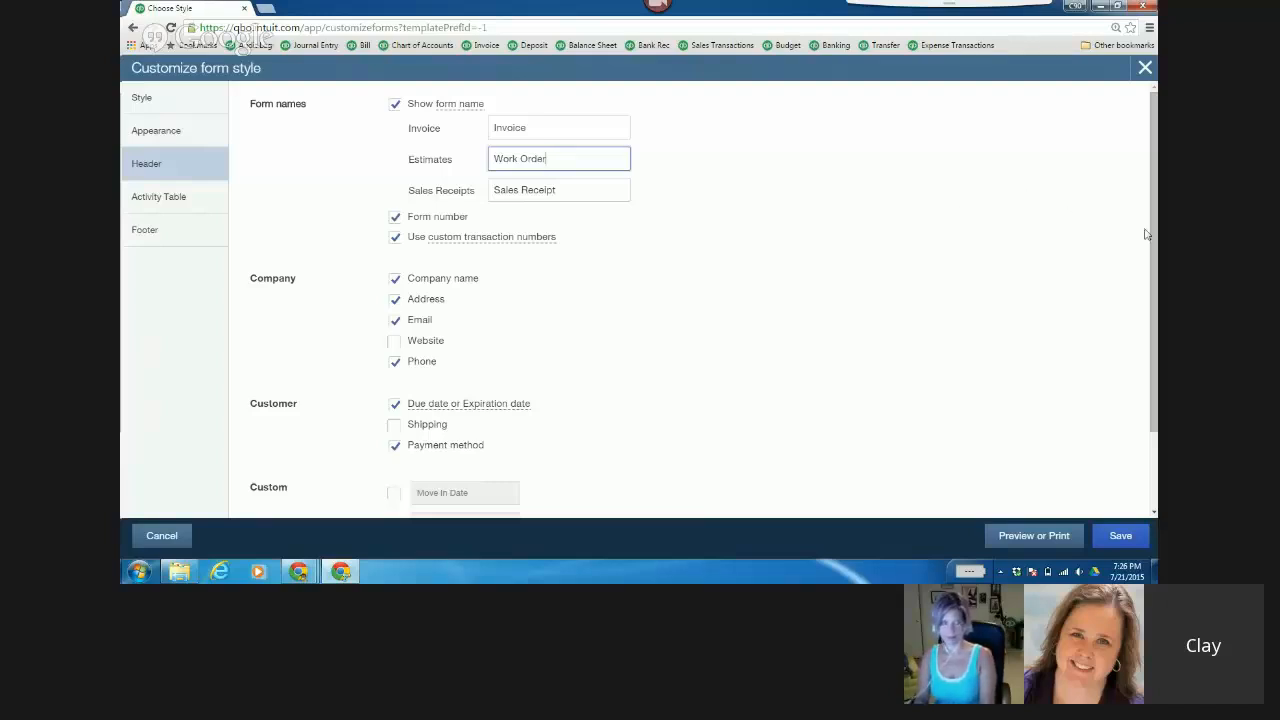
{"action": "scroll", "scroll_direction": "down", "scroll_amount": 3}
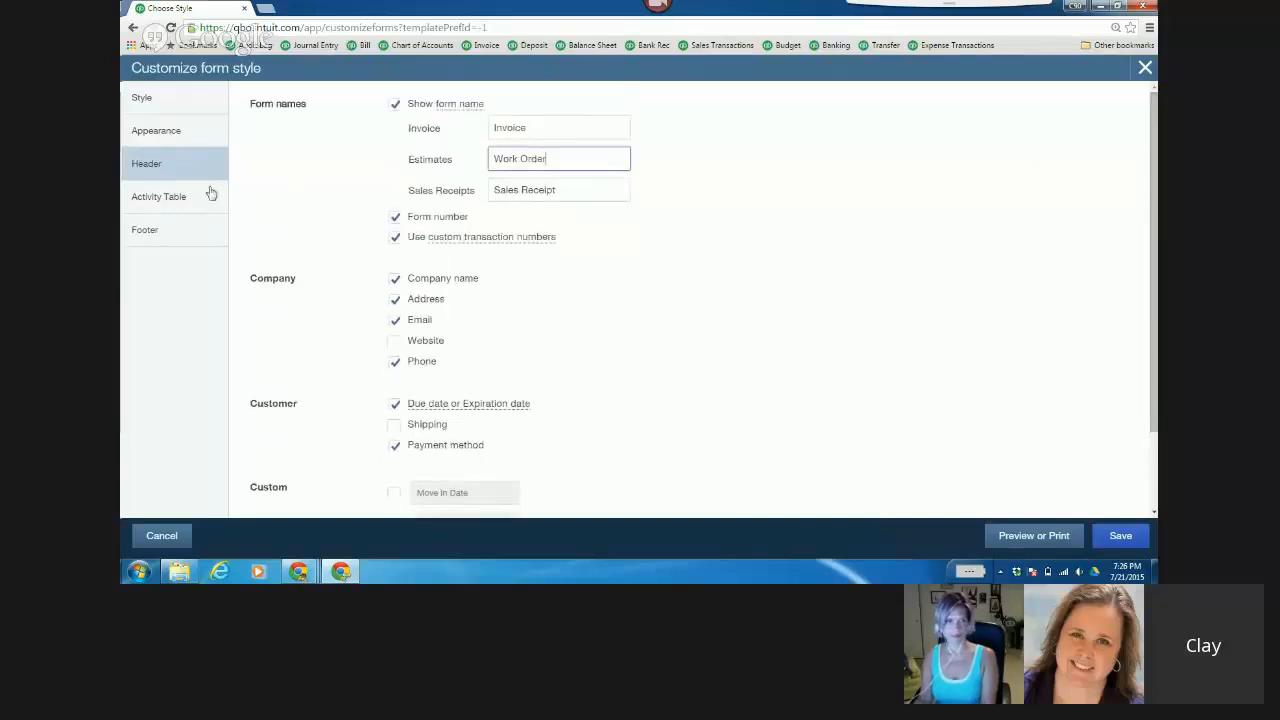
{"action": "left_click", "coordinate": [158, 196]}
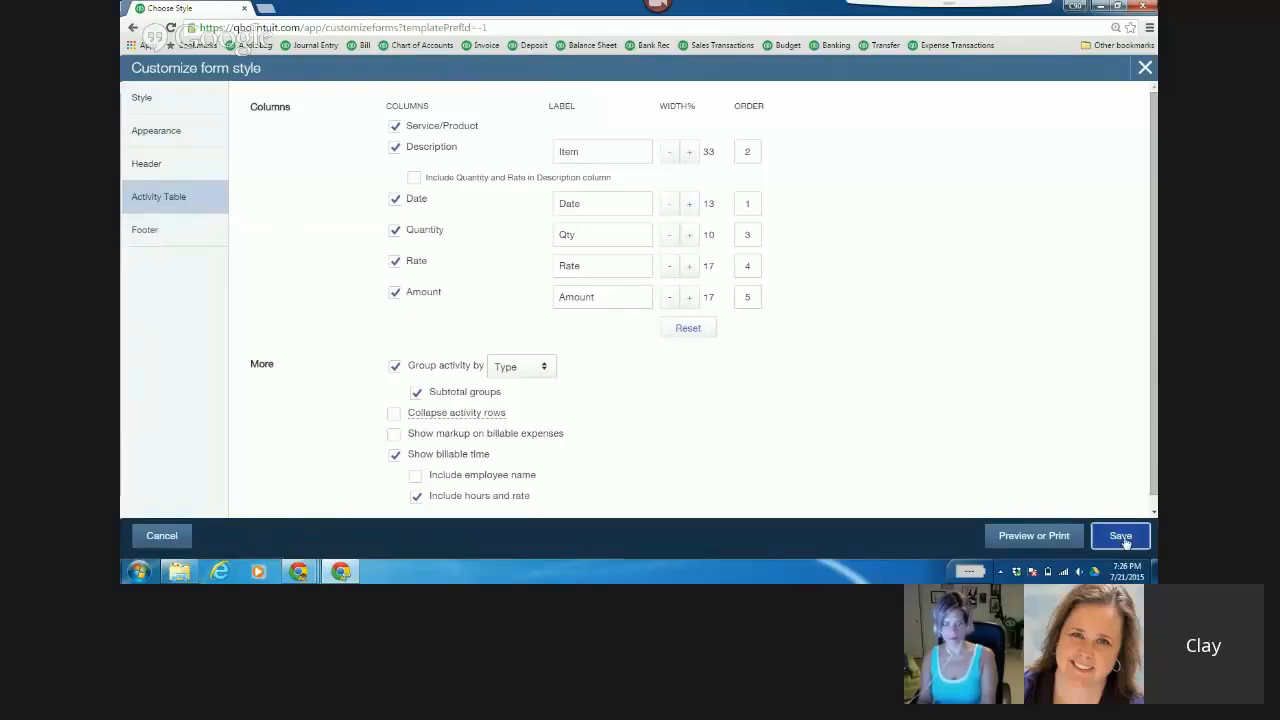
- Save the new estimate form style under the name 'Work Order'
{"action": "left_click", "coordinate": [1120, 535]}
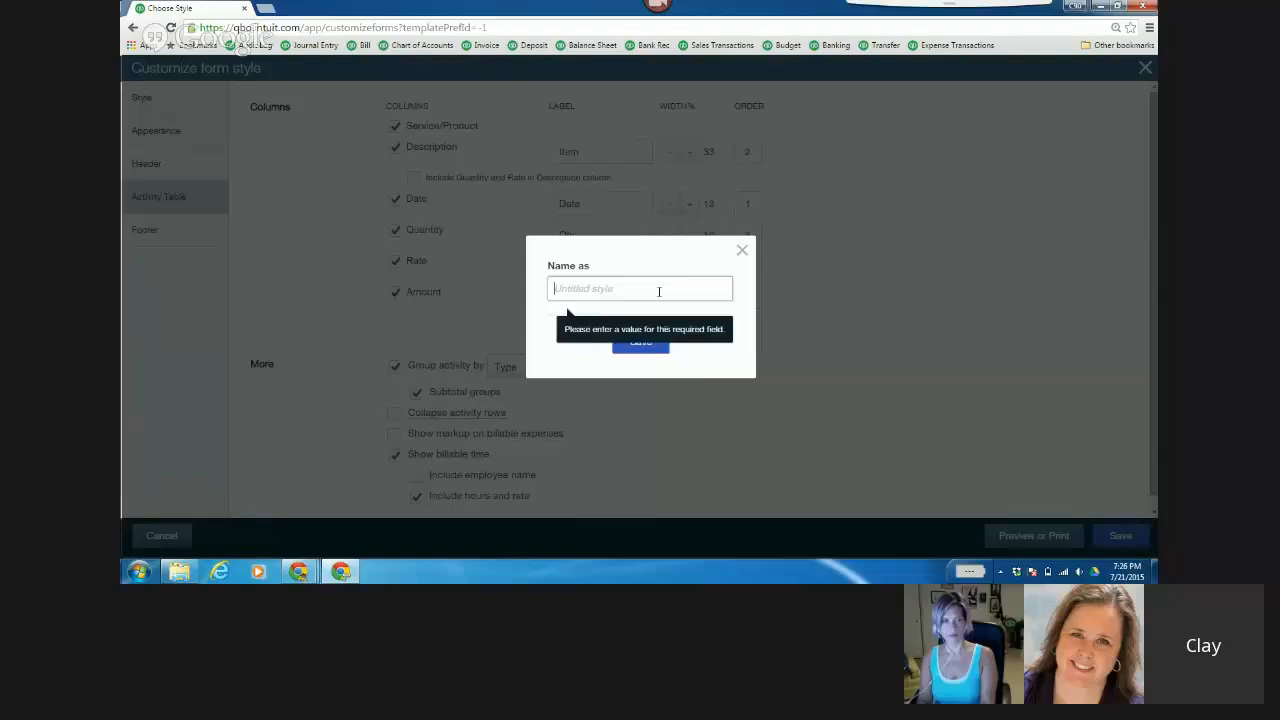
{"action": "type", "text": "Work Or"}
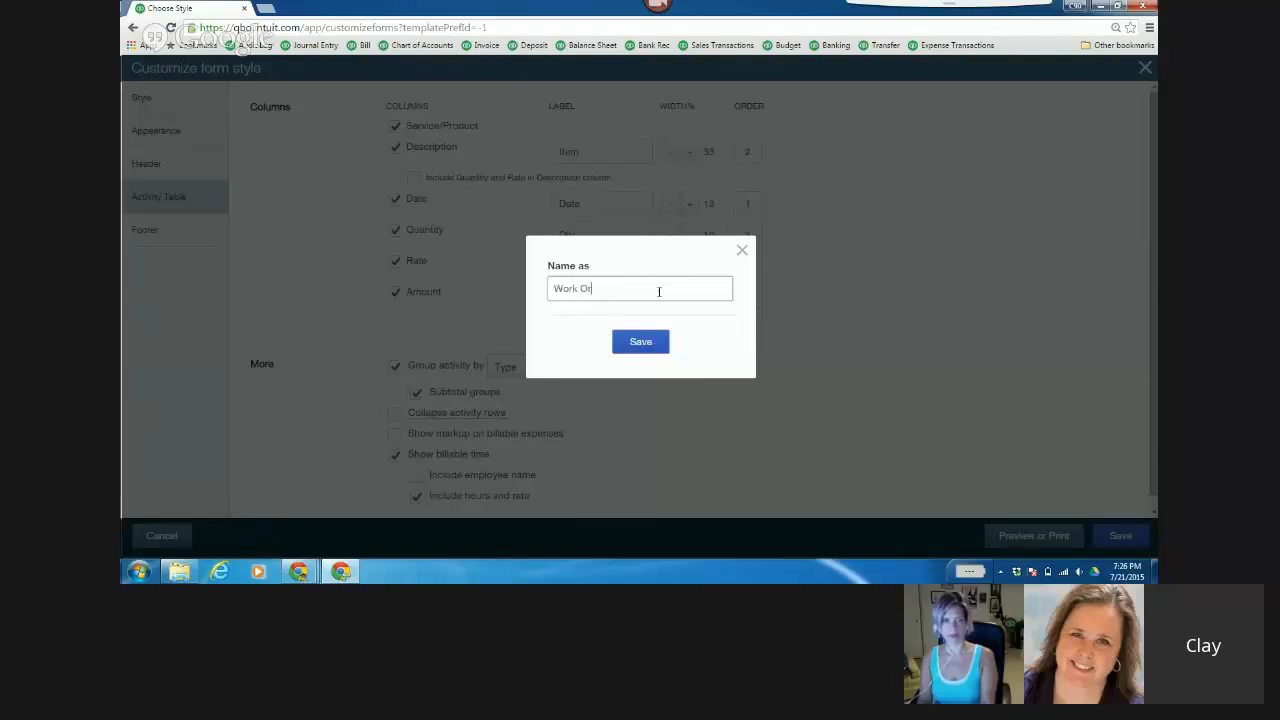
{"action": "left_click", "coordinate": [640, 341]}
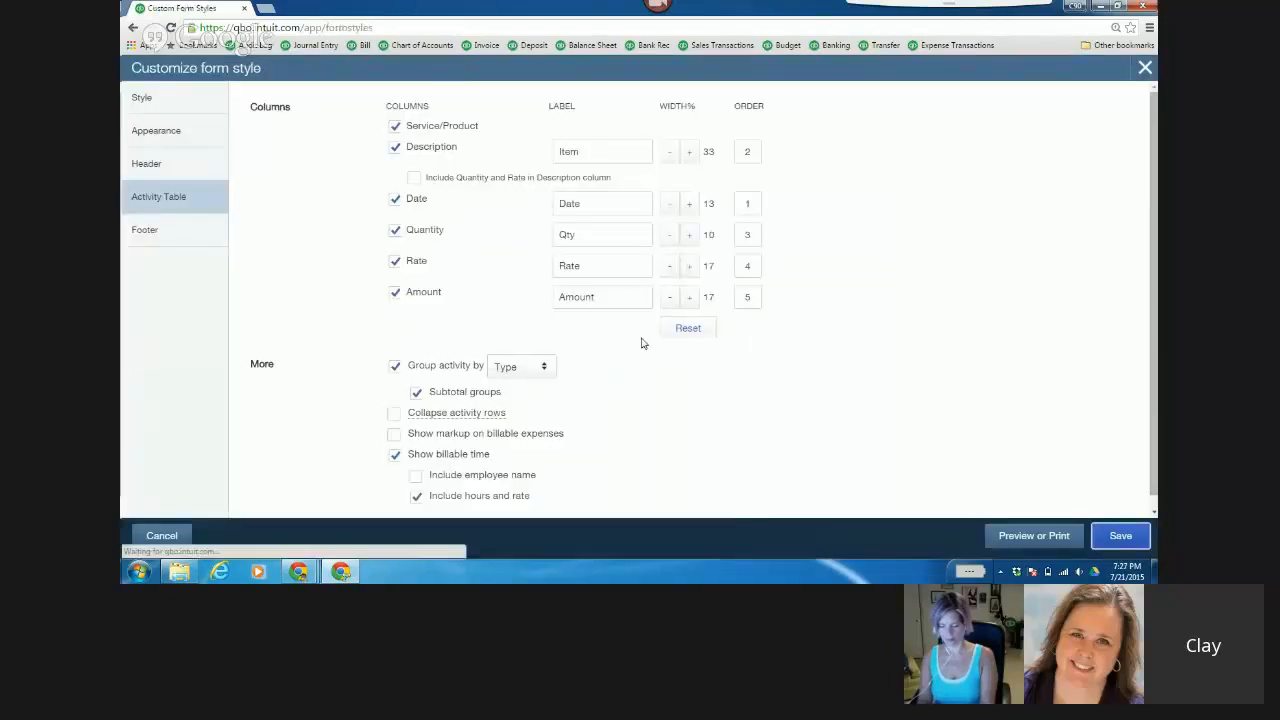
{"action": "left_click", "coordinate": [1120, 535]}
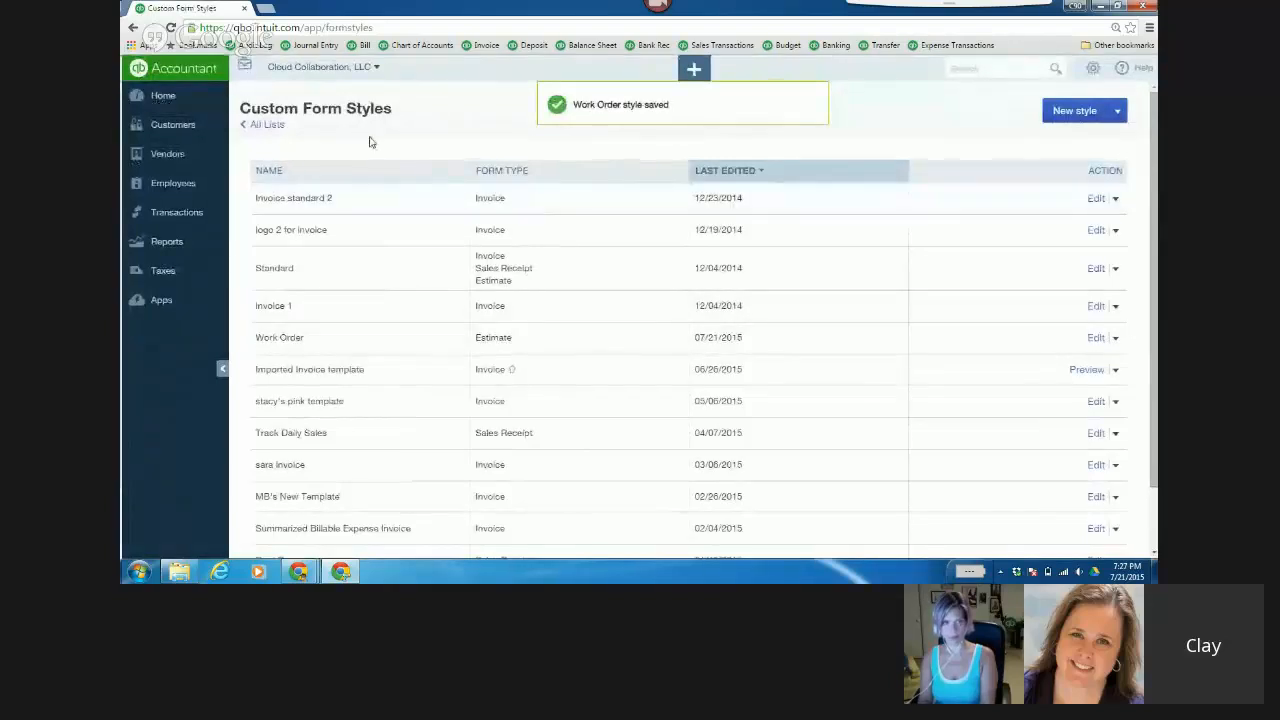
{"action": "left_click", "coordinate": [693, 68]}
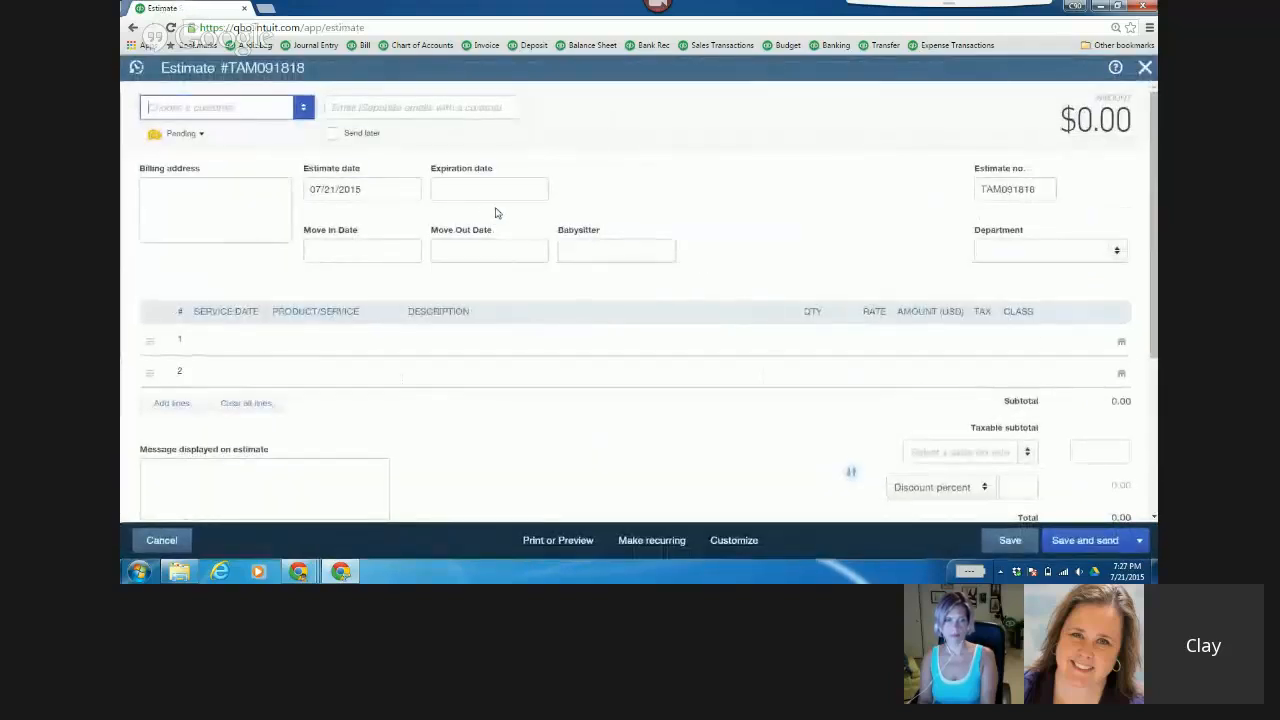
{"action": "left_click", "coordinate": [136, 68]}
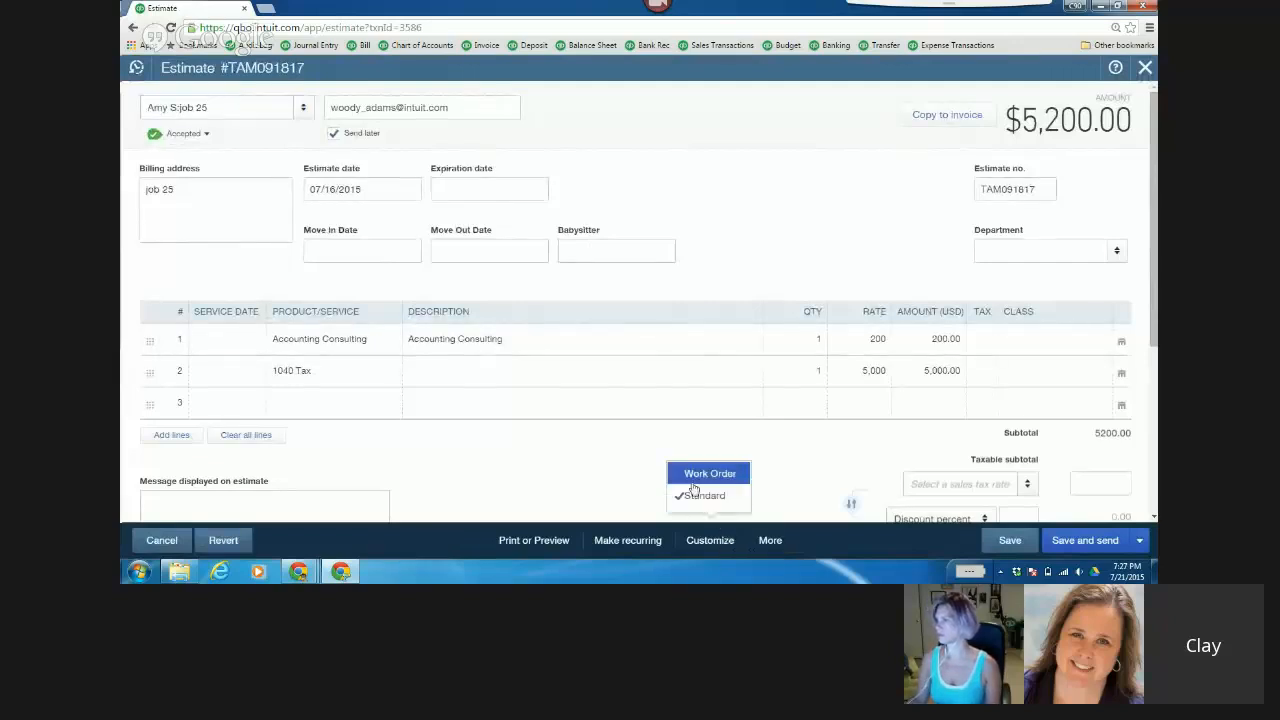
{"action": "left_click", "coordinate": [710, 473]}
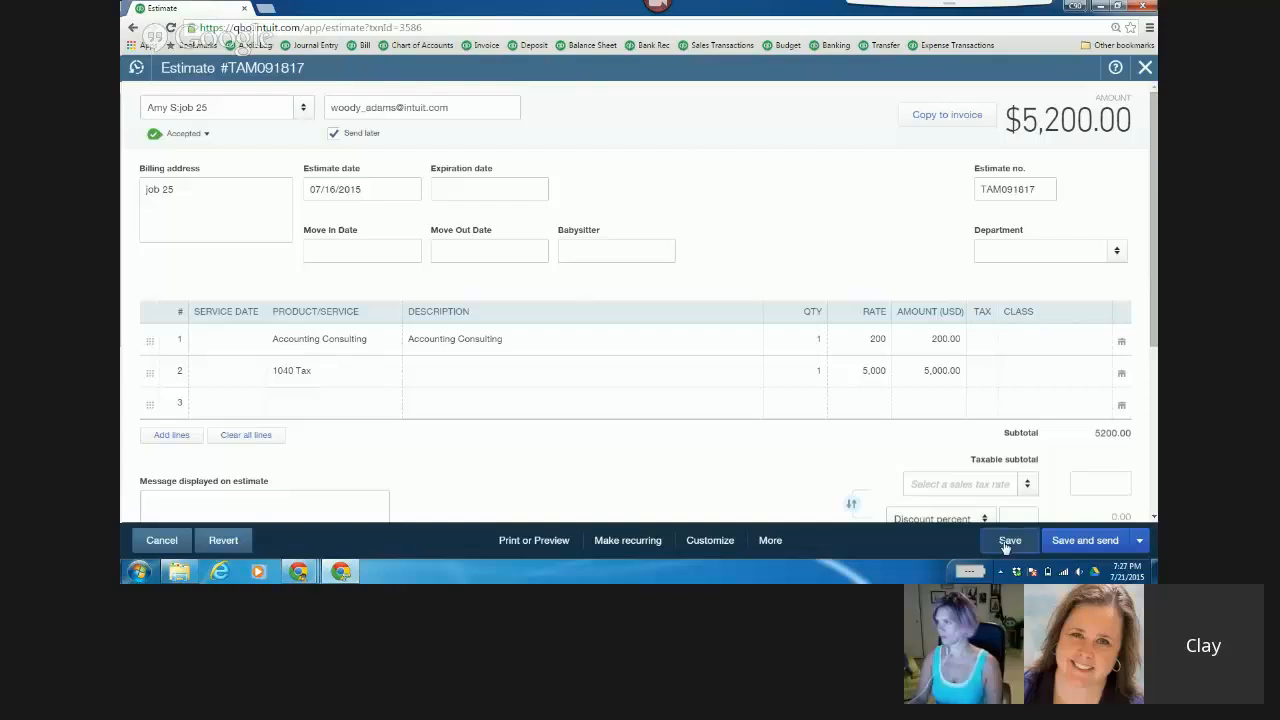
{"action": "left_click", "coordinate": [1009, 540]}
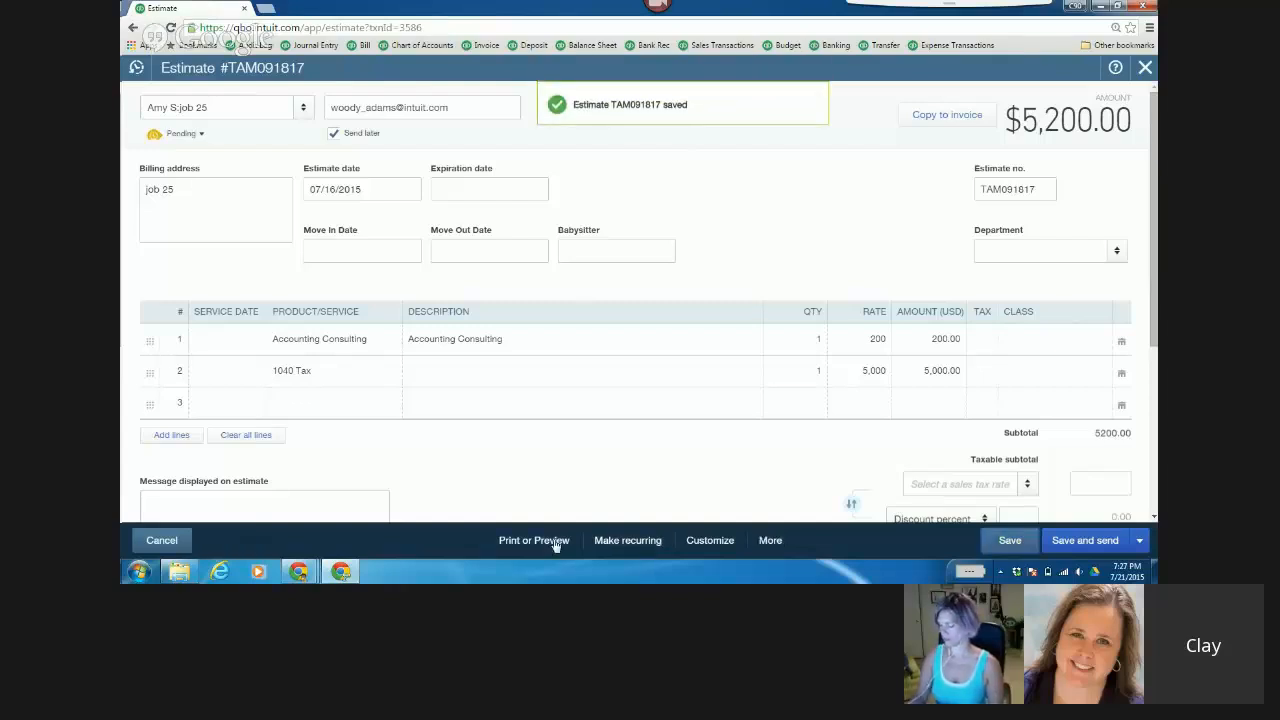
{"action": "left_click", "coordinate": [533, 540]}
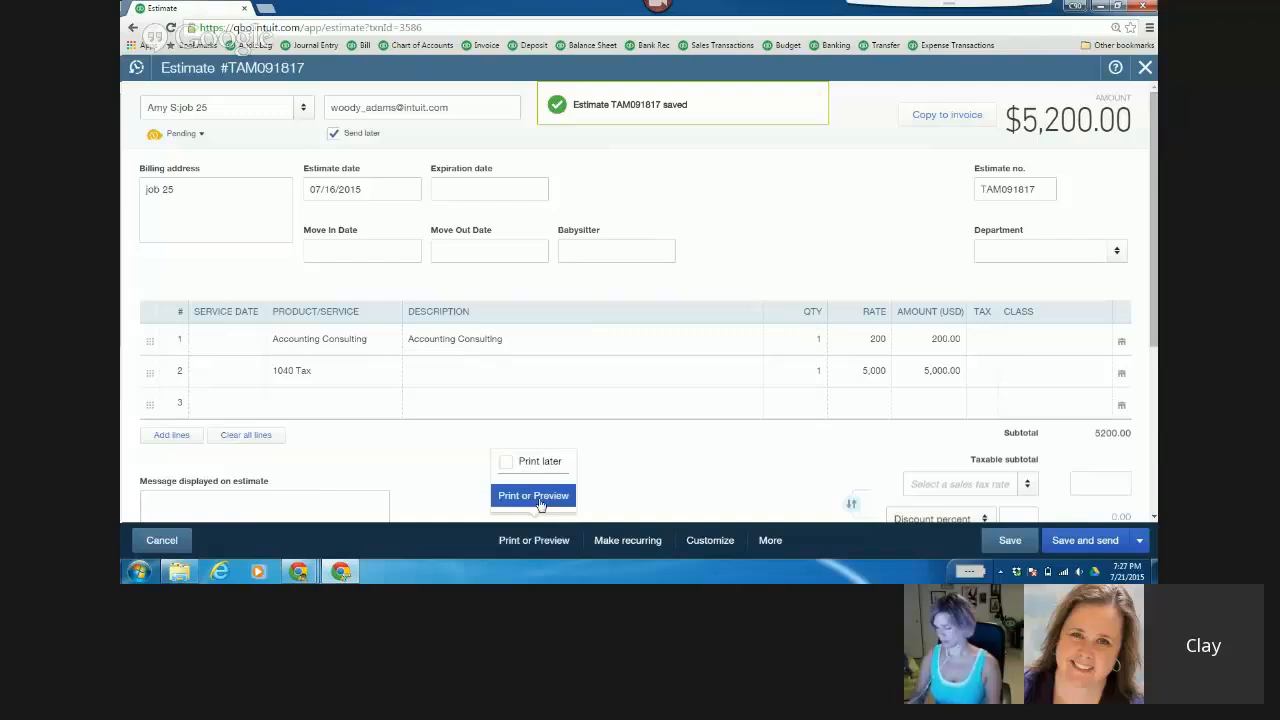
- Preview estimate TAM091817 to confirm the Work Order heading, then close the preview
{"action": "left_click", "coordinate": [533, 496]}
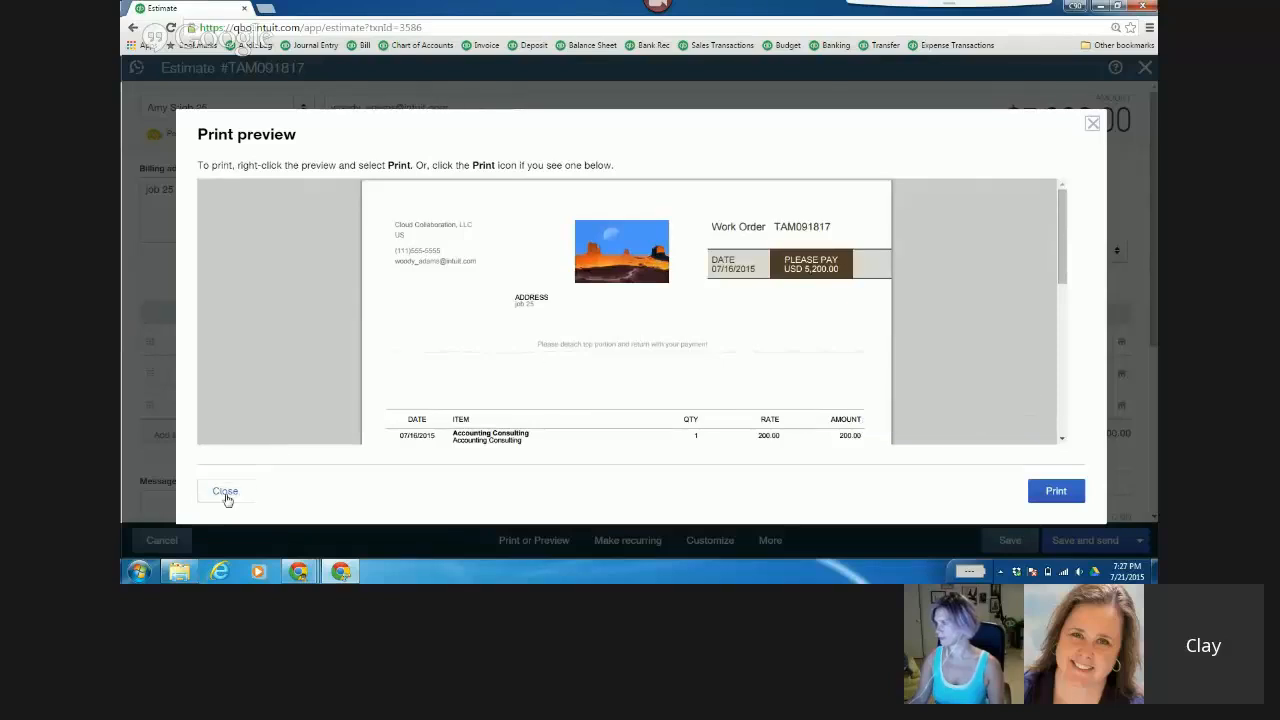
{"action": "left_click", "coordinate": [225, 491]}
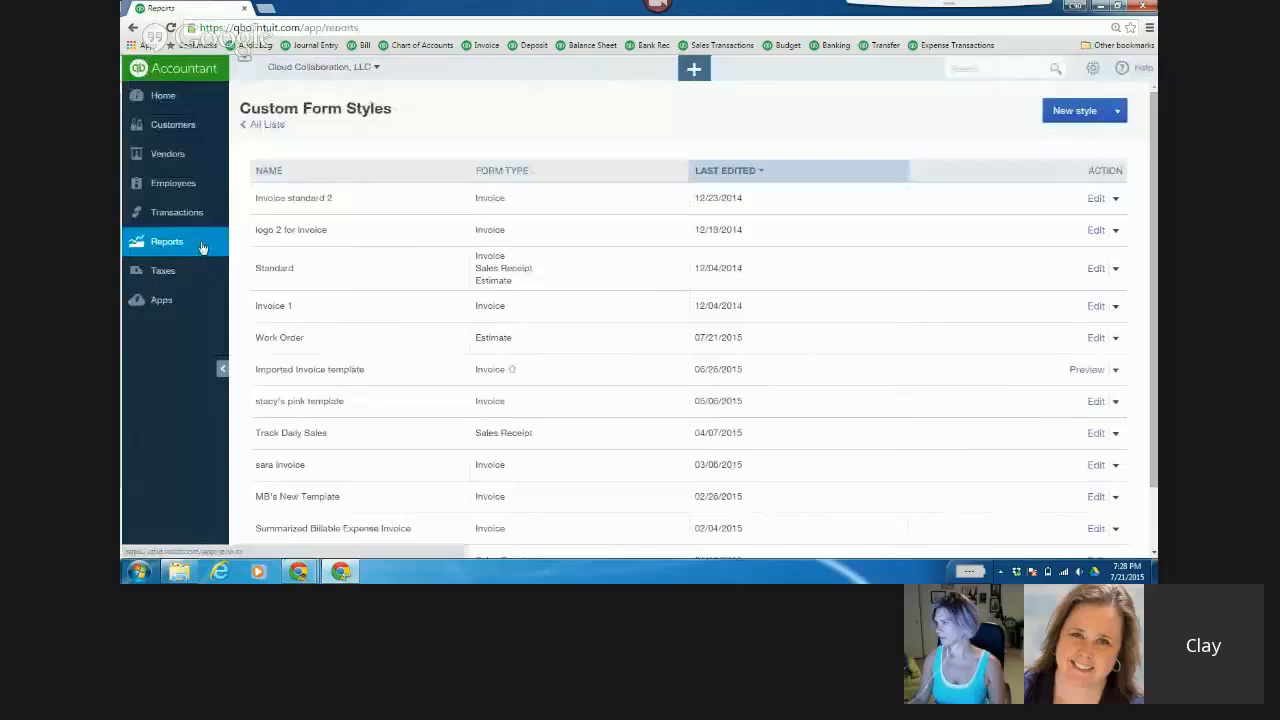
- Open the Estimates by Customer report's Customize options under Review Sales reports
{"action": "left_click", "coordinate": [167, 241]}
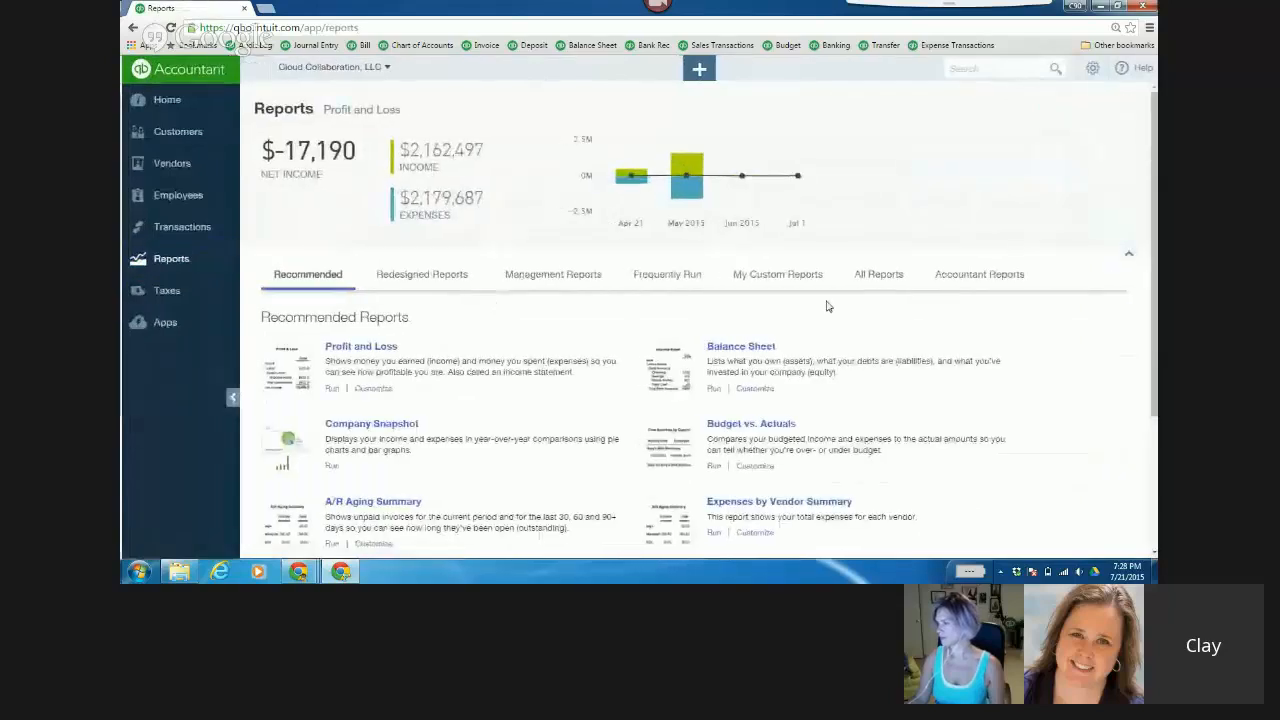
{"action": "left_click", "coordinate": [877, 274]}
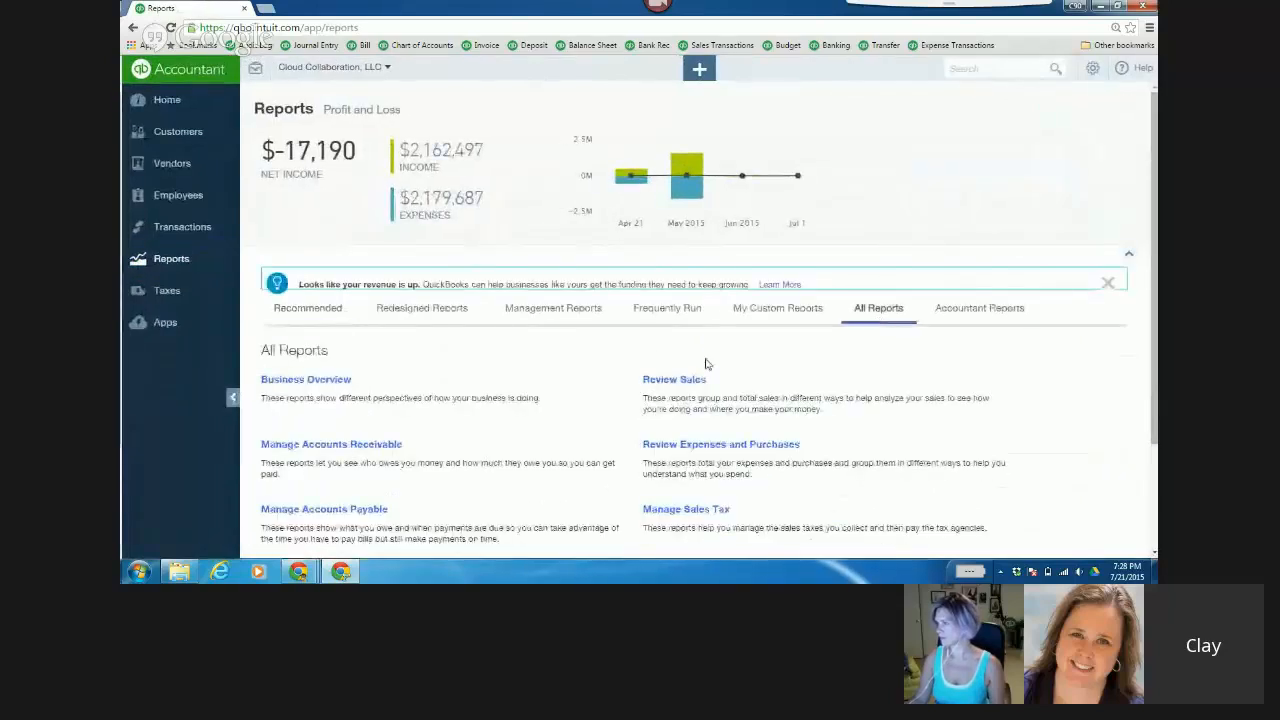
{"action": "left_click", "coordinate": [674, 379]}
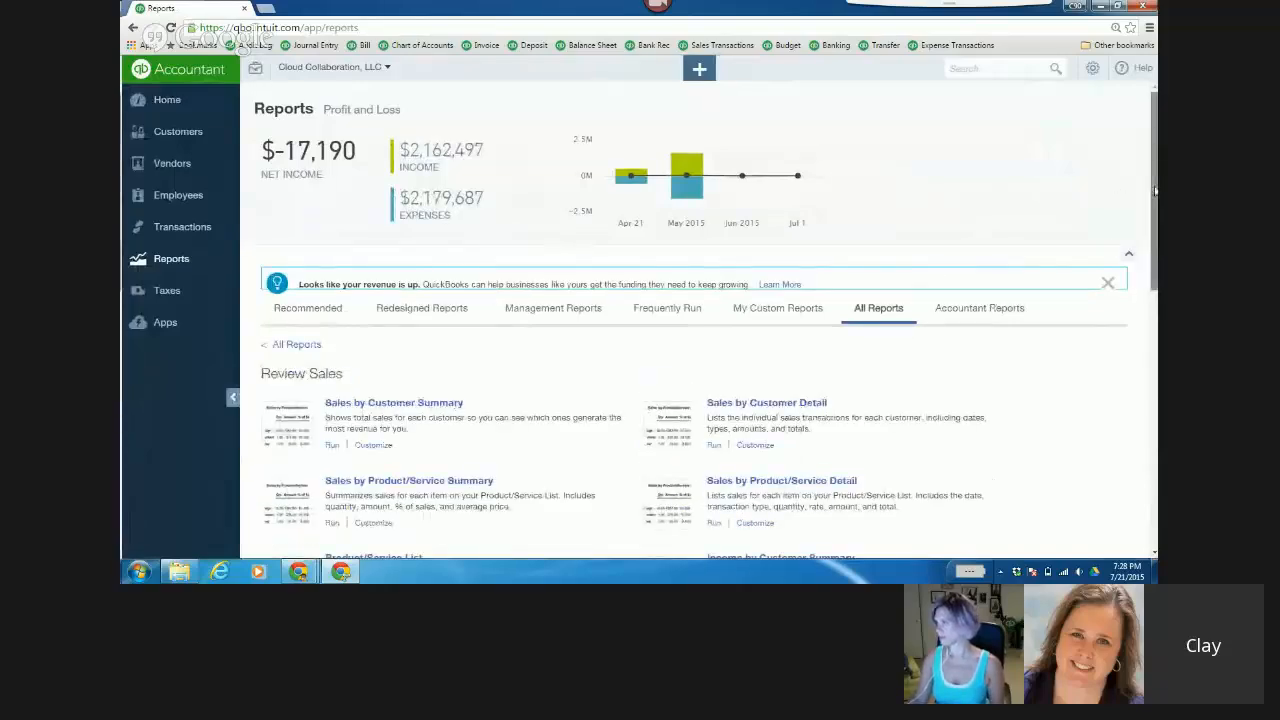
{"action": "scroll", "scroll_direction": "down", "scroll_amount": 3}
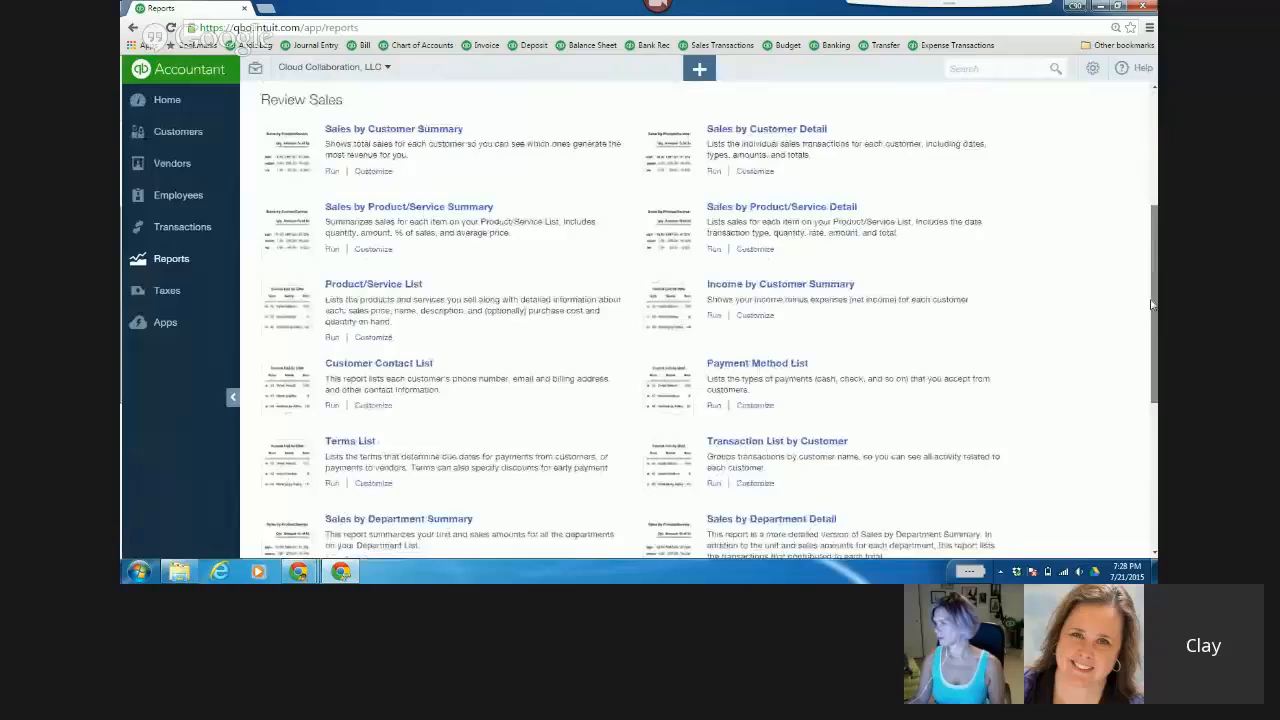
{"action": "scroll", "scroll_direction": "down", "scroll_amount": 3}
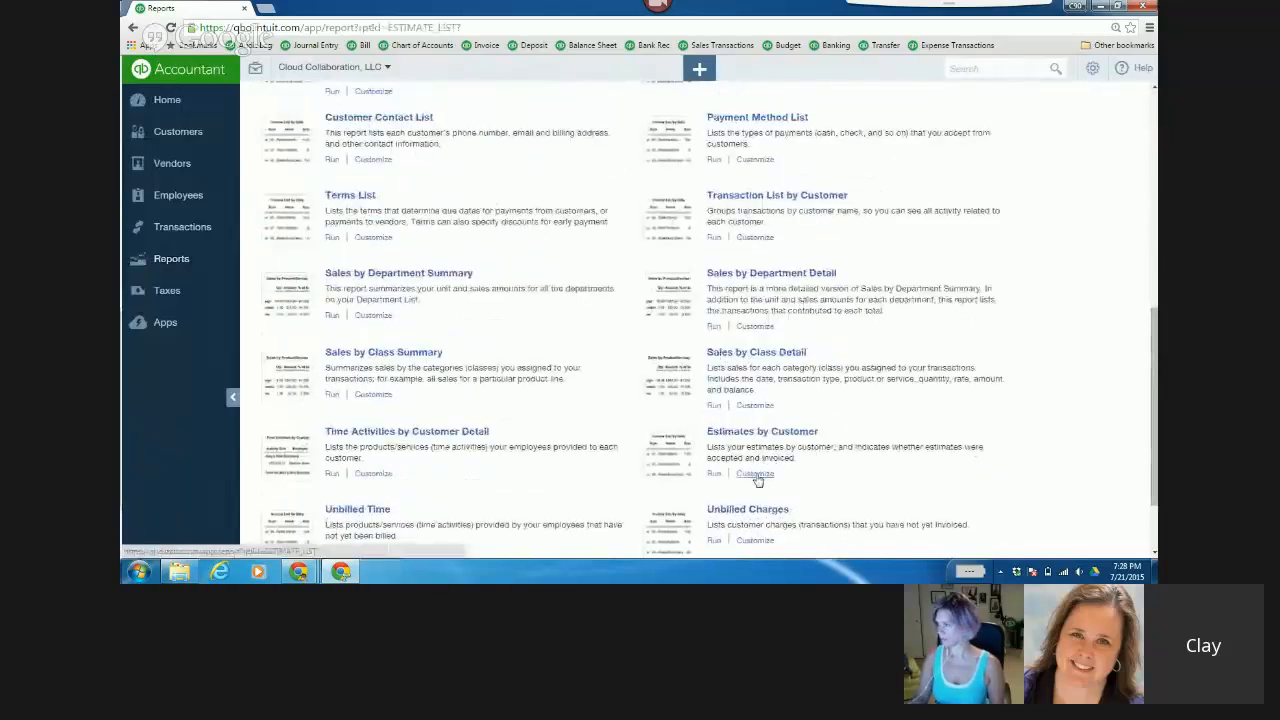
{"action": "left_click", "coordinate": [713, 473]}
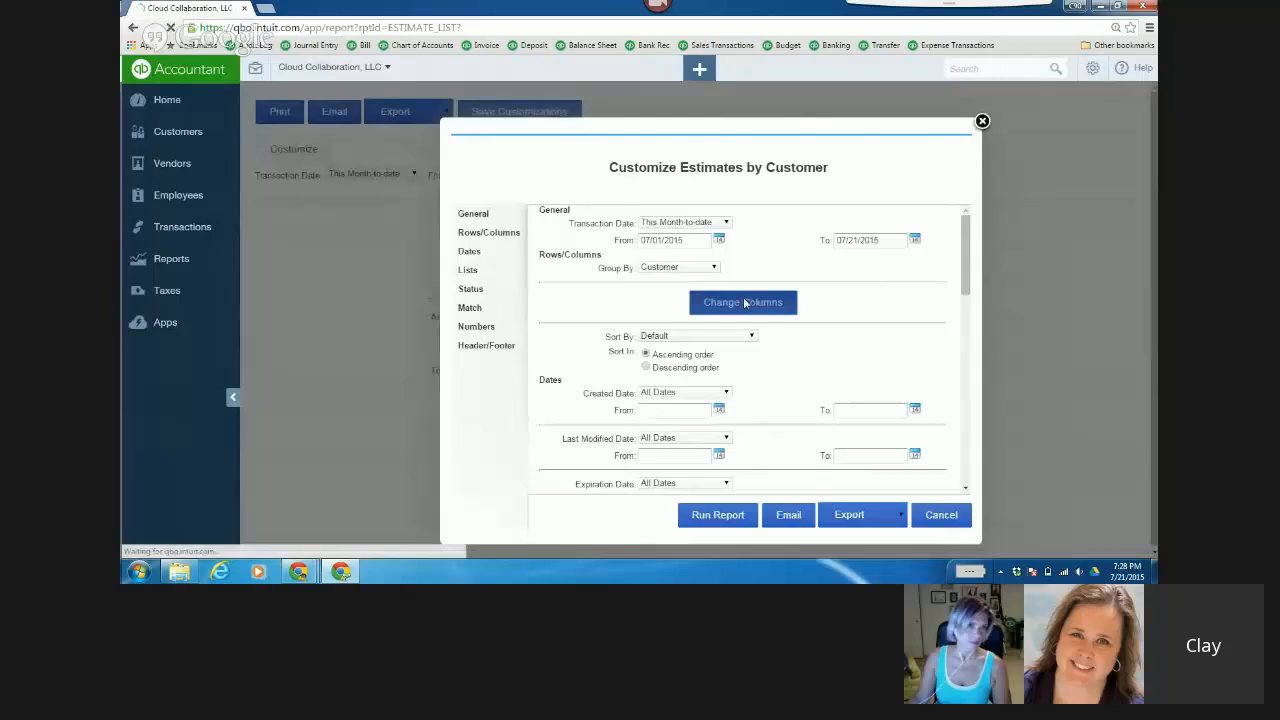
- Confirm Status is among the selected columns and run Estimates by Customer for this month
{"action": "left_click", "coordinate": [743, 302]}
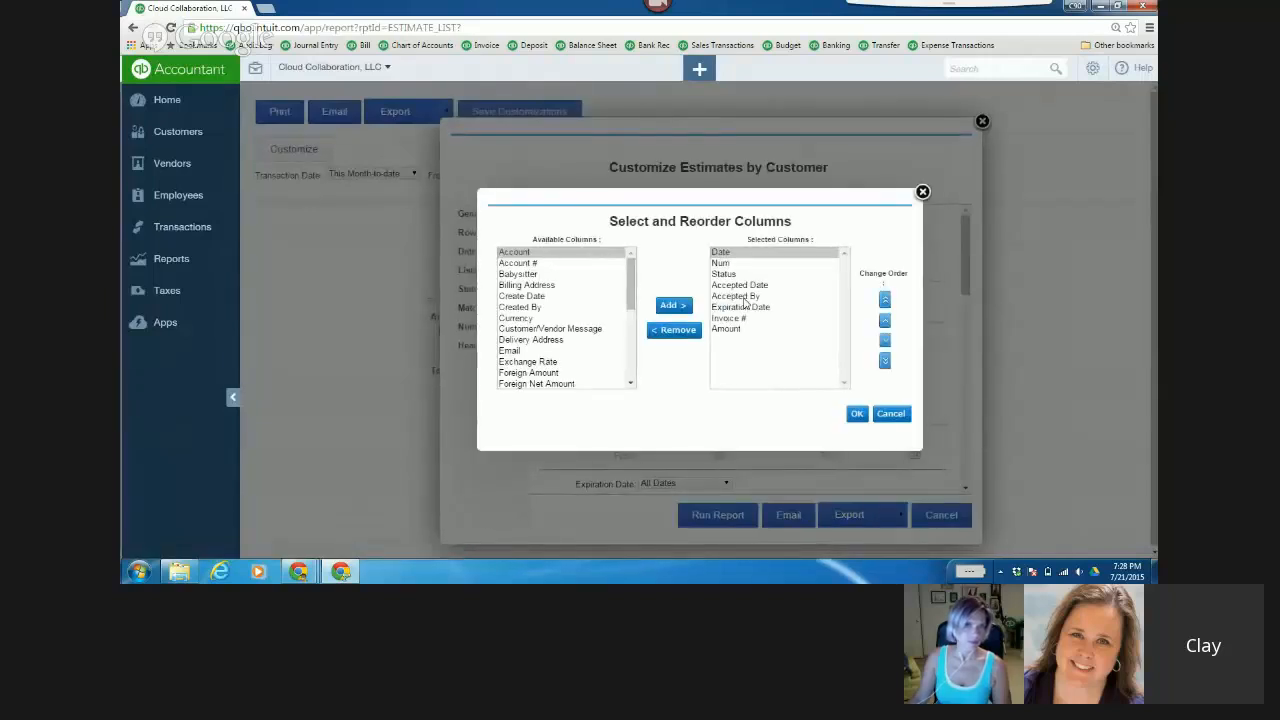
{"action": "scroll", "scroll_direction": "down", "scroll_amount": 3}
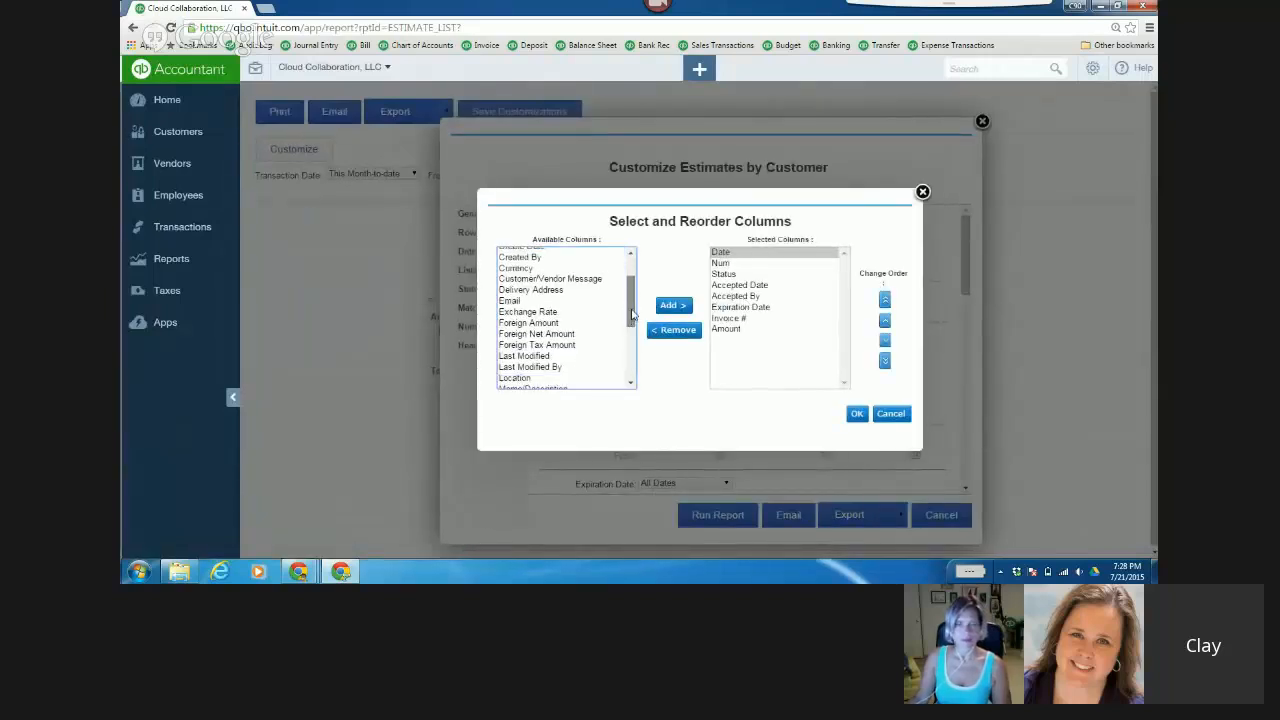
{"action": "scroll", "scroll_direction": "down", "scroll_amount": 3}
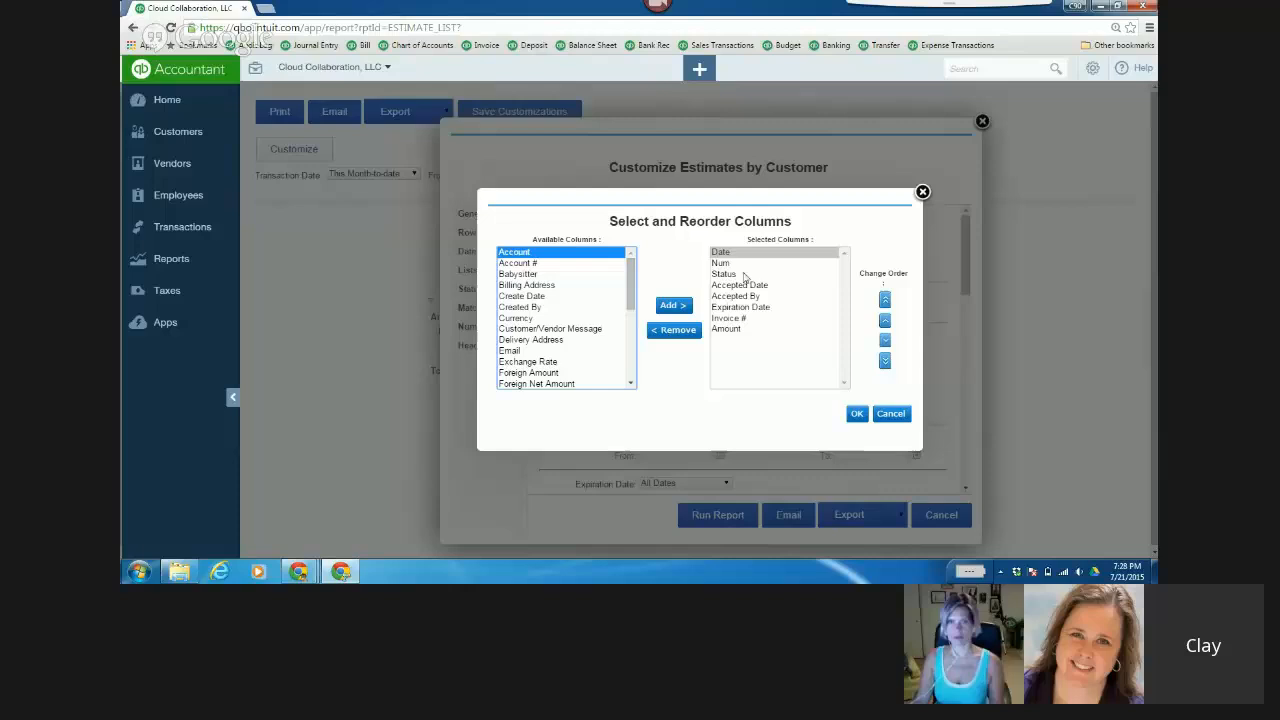
{"action": "left_click", "coordinate": [856, 413]}
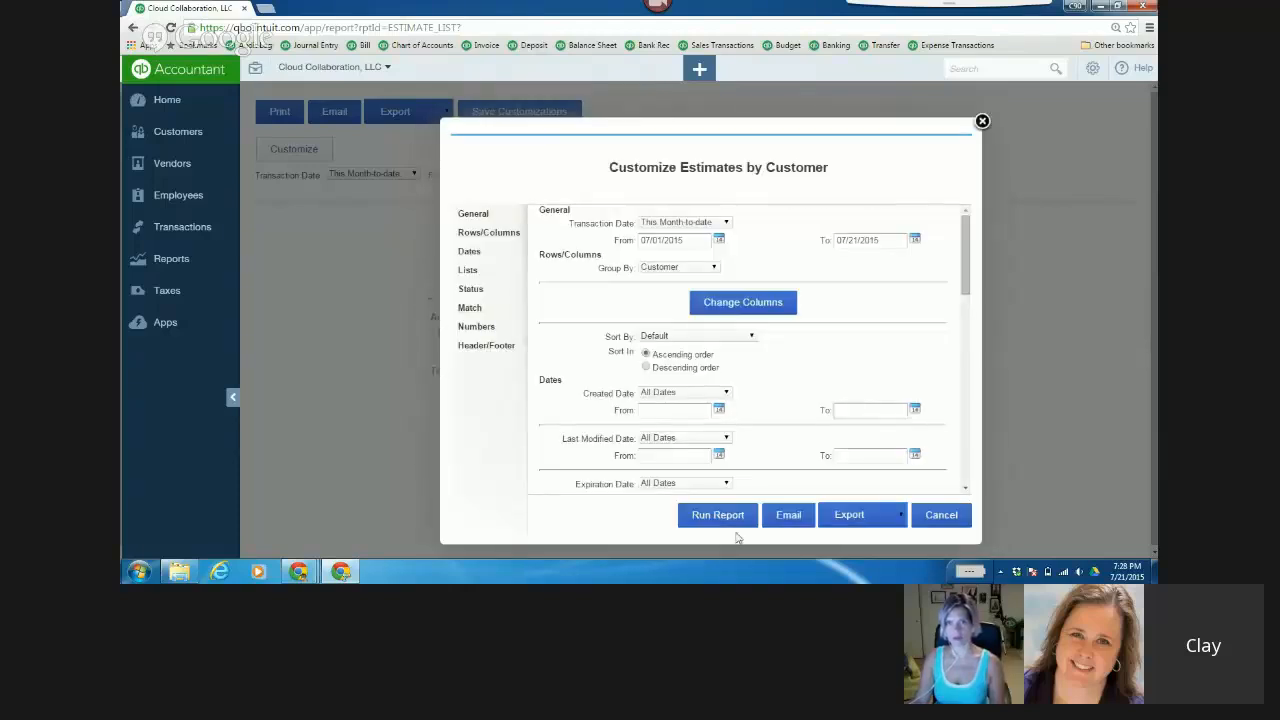
{"action": "left_click", "coordinate": [717, 514]}
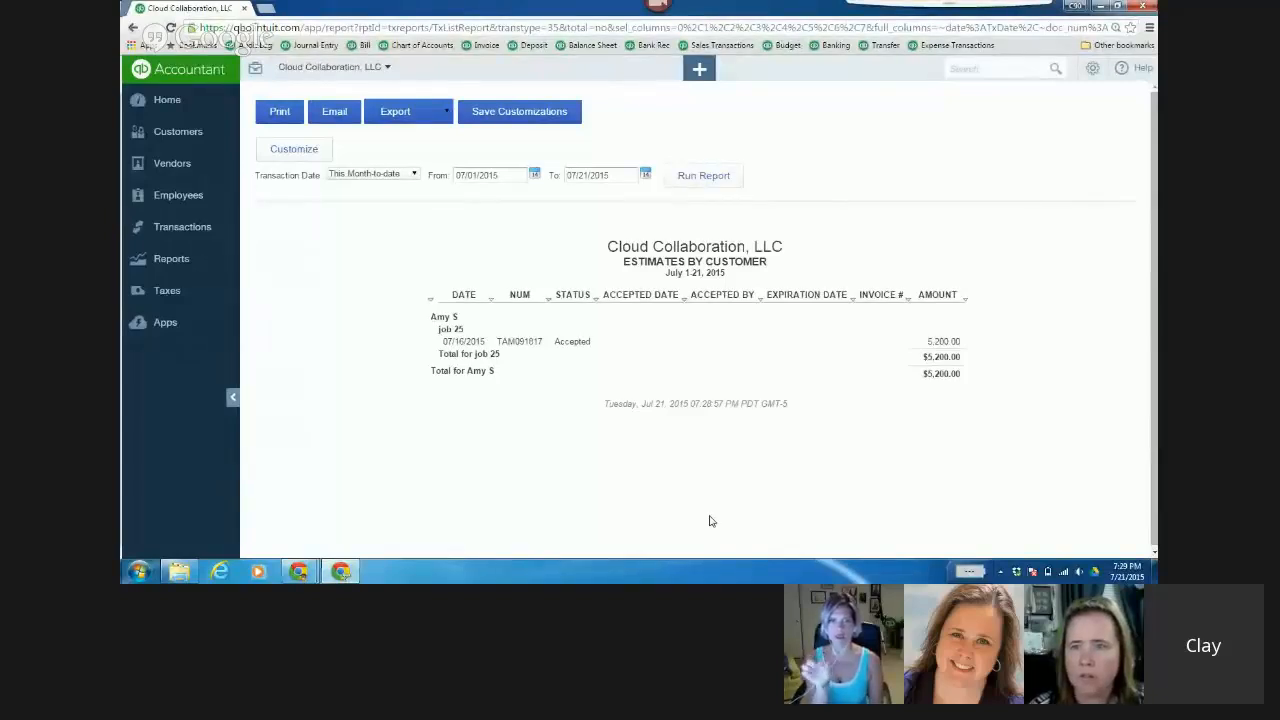
- Set the report's date range to All Dates and scroll through every customer's estimates
{"action": "left_click", "coordinate": [372, 173]}
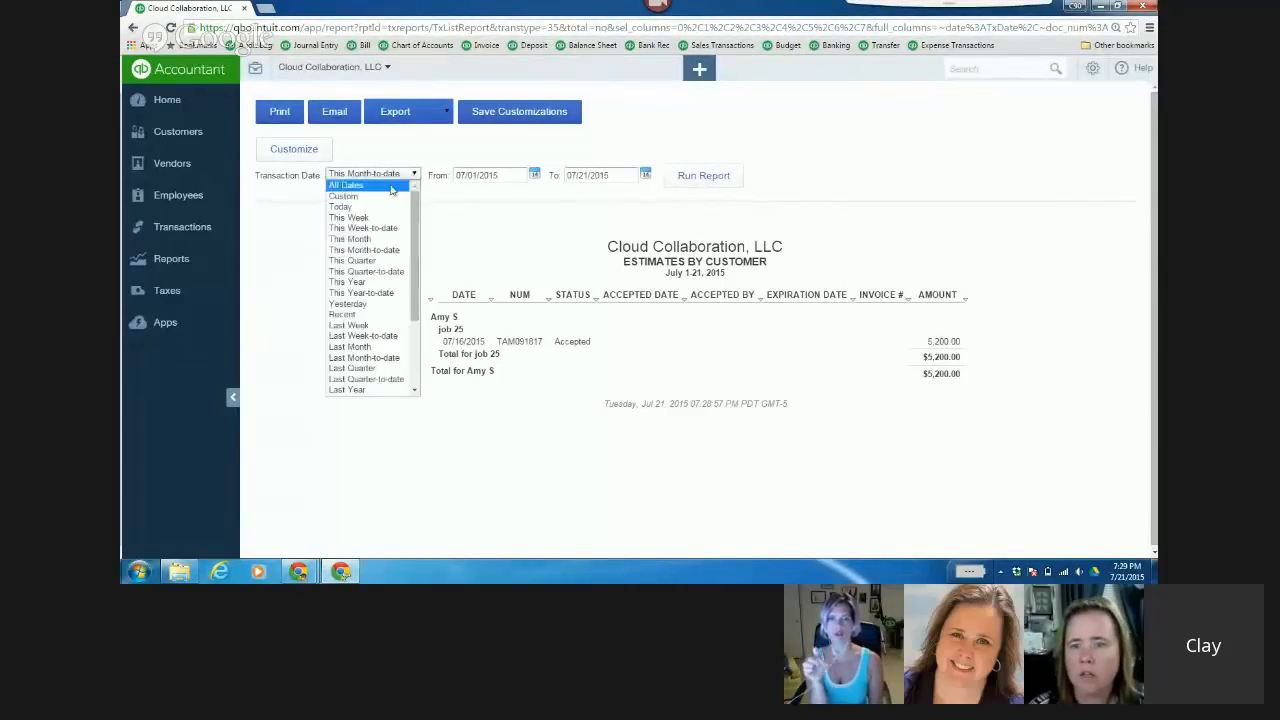
{"action": "left_click", "coordinate": [345, 185]}
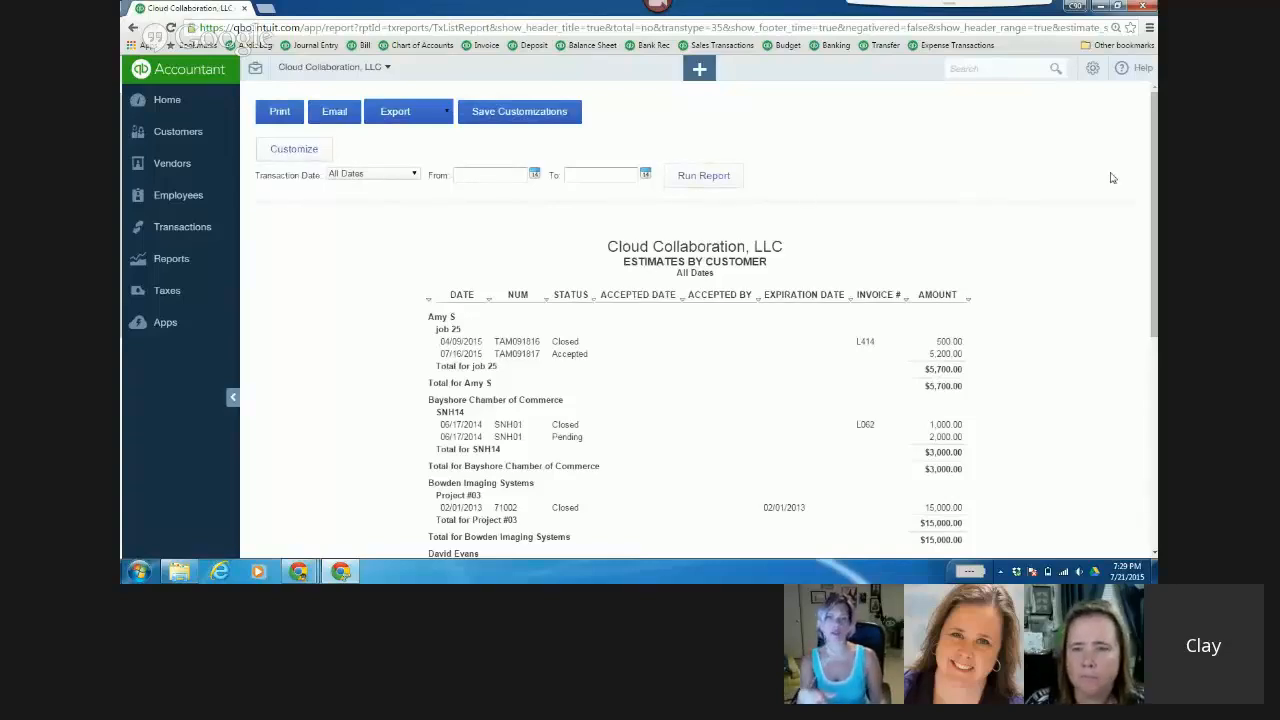
{"action": "scroll", "scroll_direction": "down", "scroll_amount": 3}
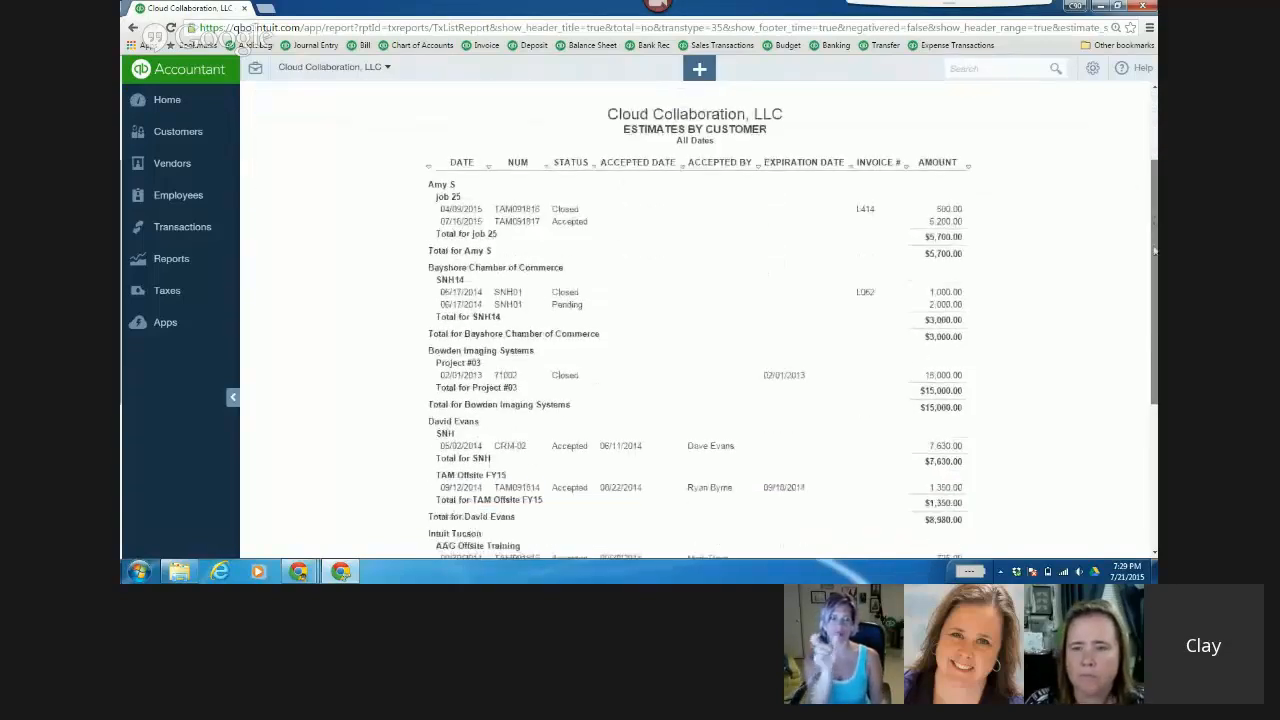
{"action": "scroll", "scroll_direction": "down", "scroll_amount": 3}
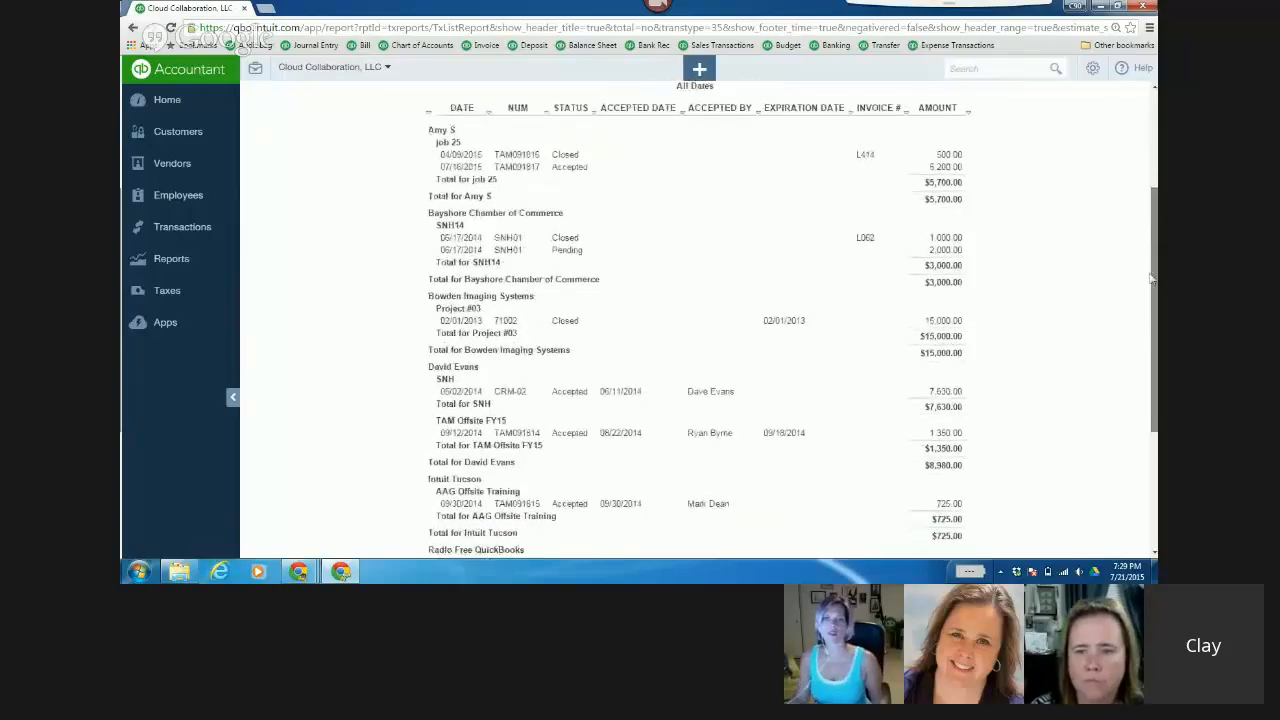
{"action": "scroll", "scroll_direction": "down", "scroll_amount": 3}
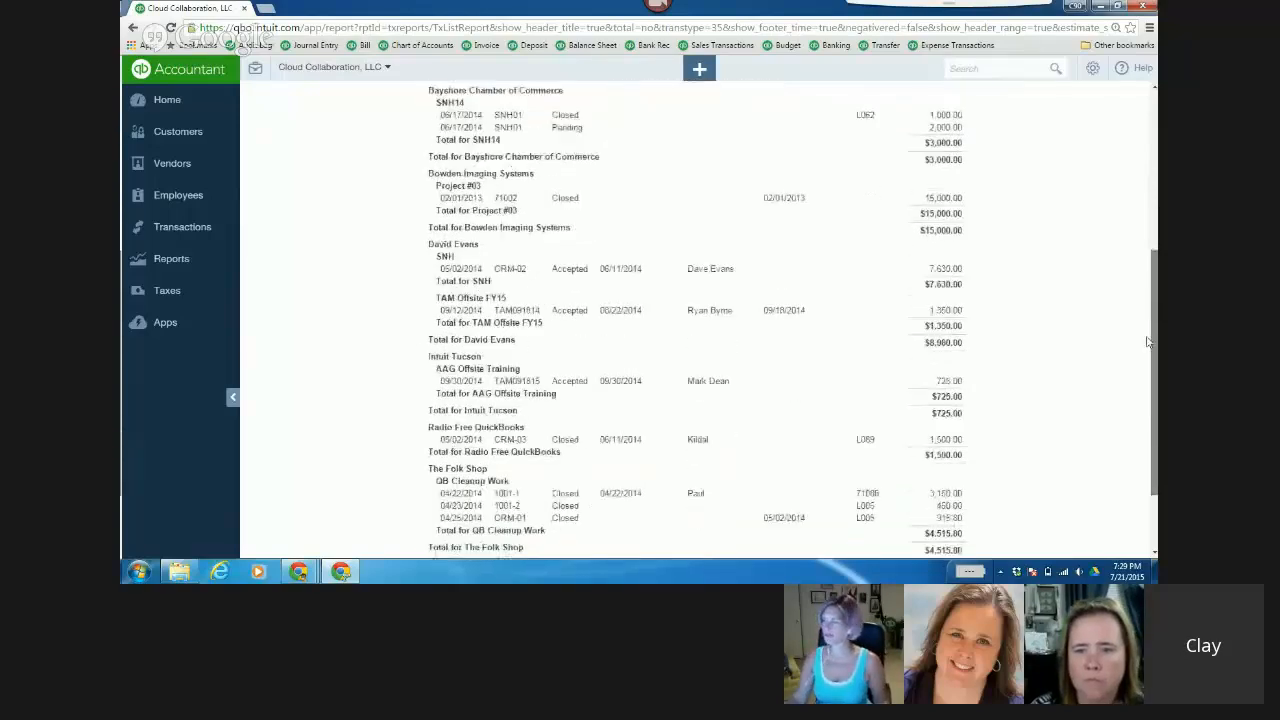
{"action": "scroll", "scroll_direction": "down", "scroll_amount": 3}
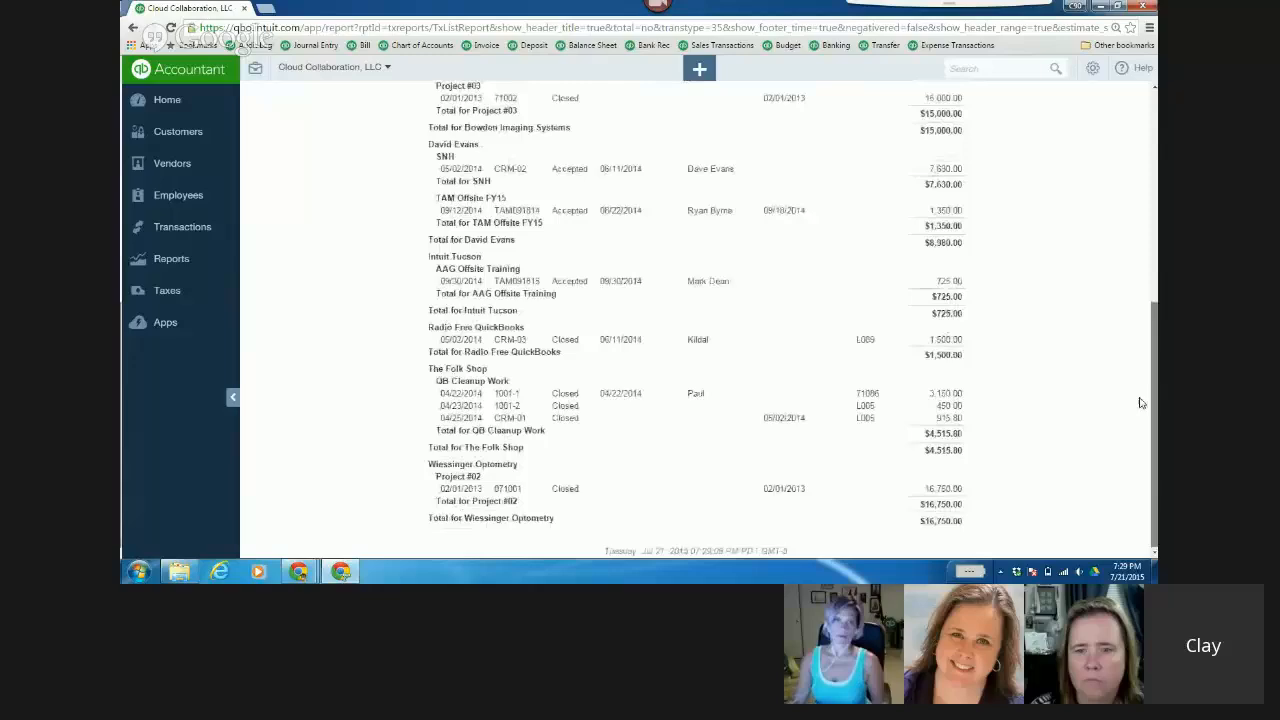